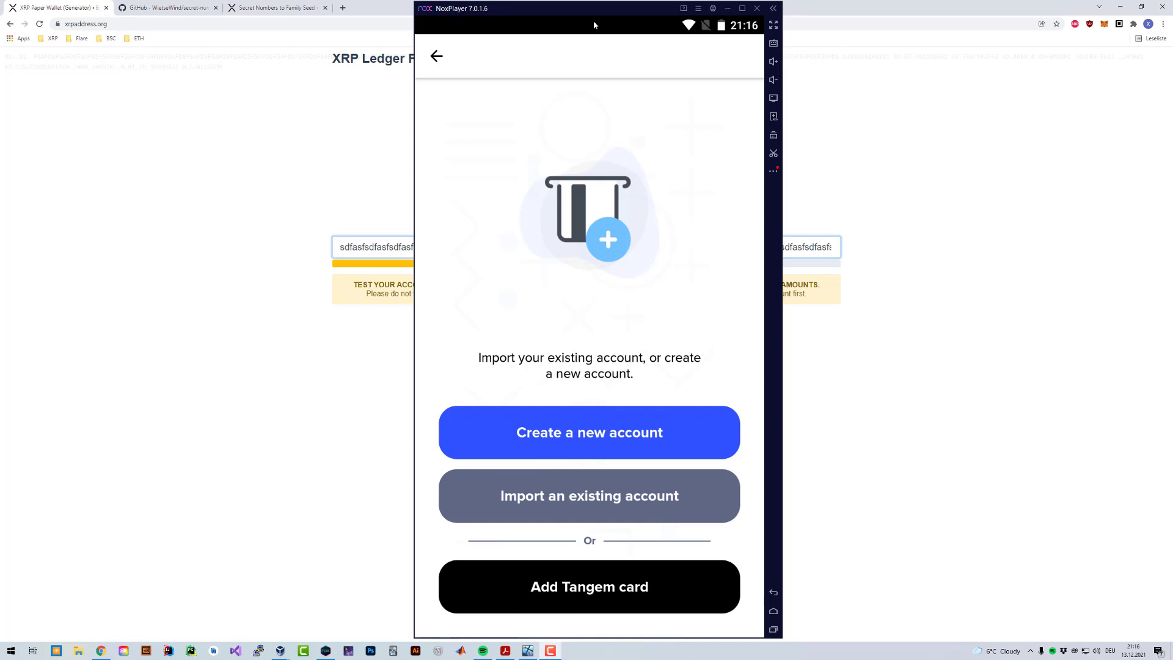
{"action": "mouse_move", "coordinate": [652, 166]}
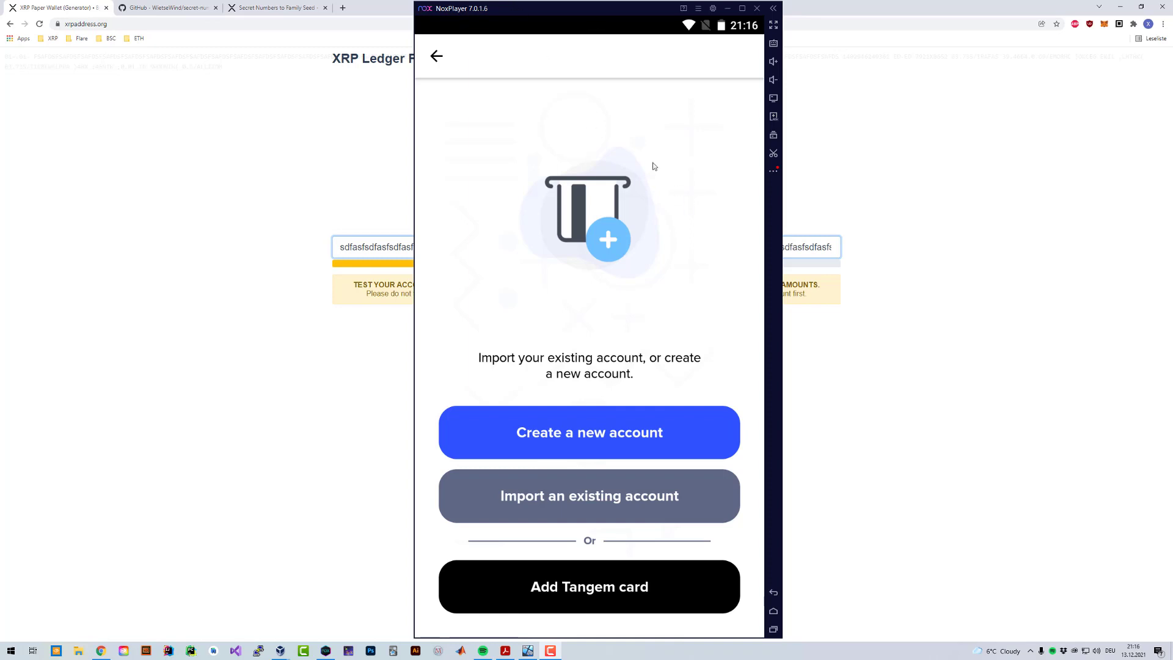
{"action": "mouse_move", "coordinate": [607, 433]}
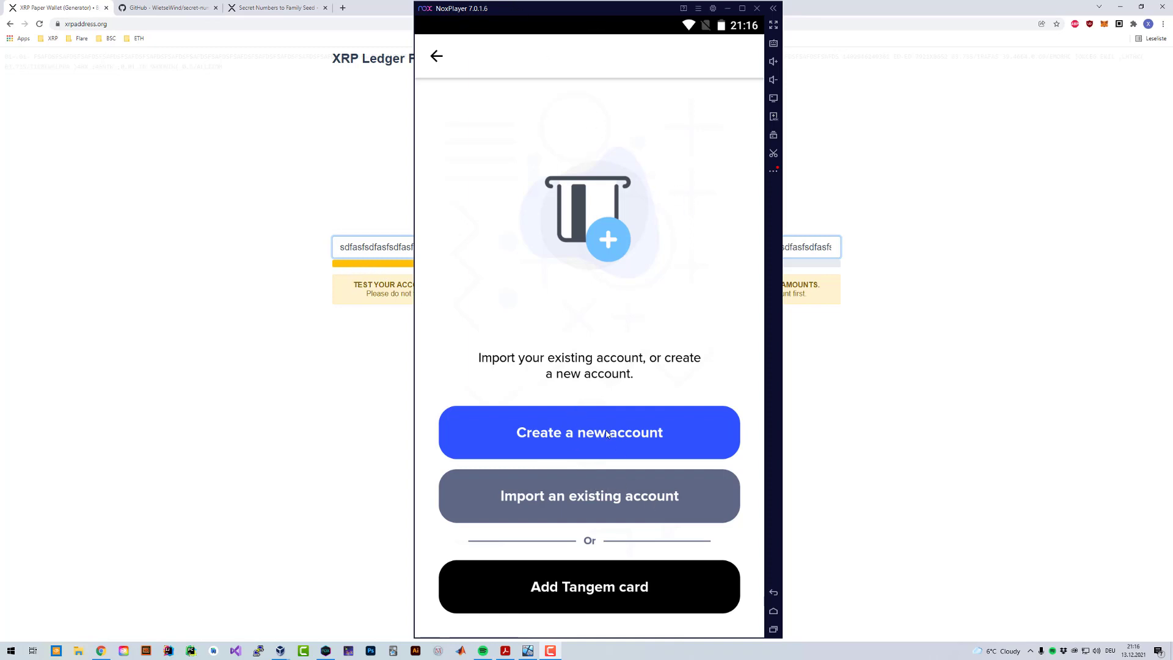
- Begin a new XUMM account and page forward and back through its secret number rows
{"action": "left_click", "coordinate": [589, 432]}
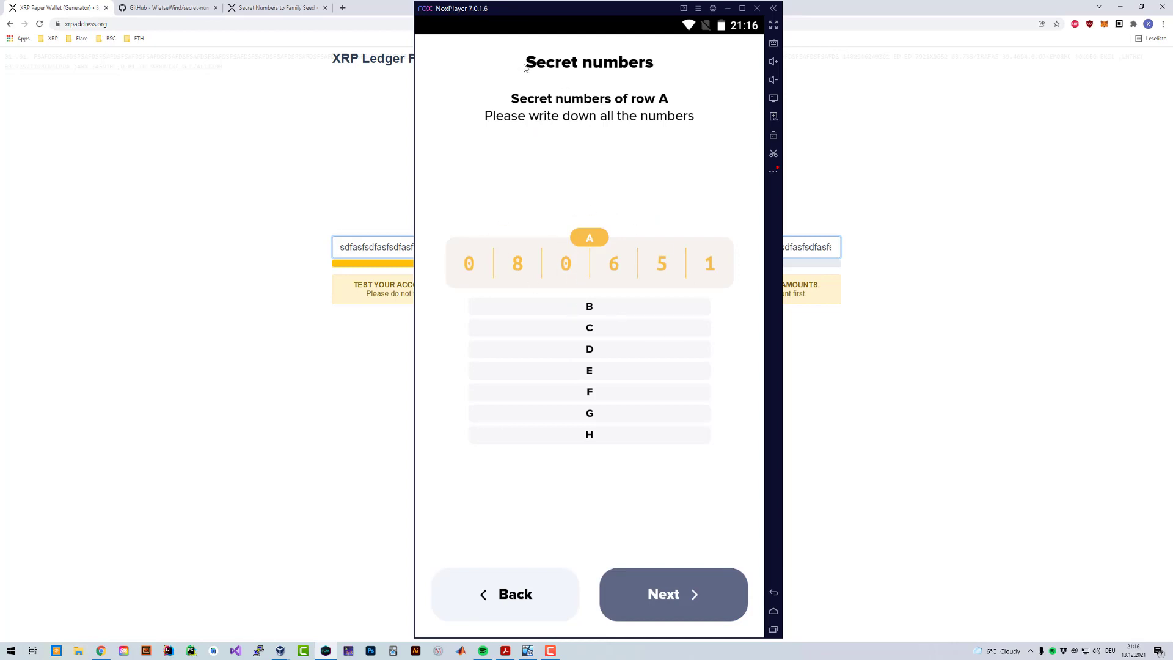
{"action": "mouse_move", "coordinate": [541, 255]}
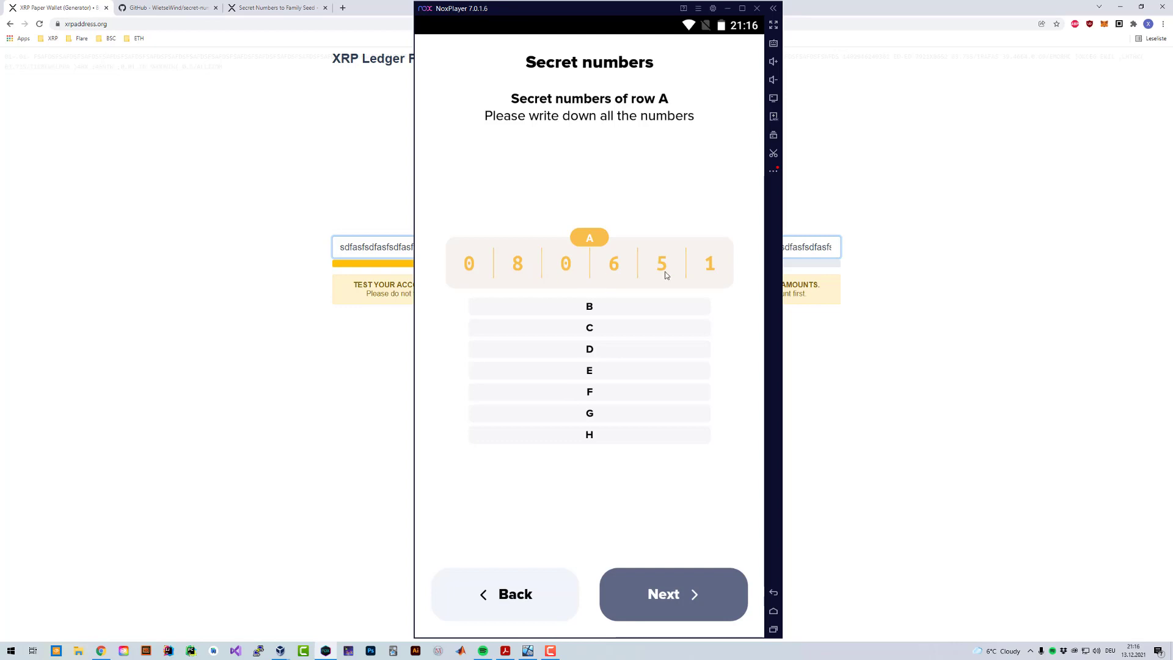
{"action": "left_click", "coordinate": [672, 594]}
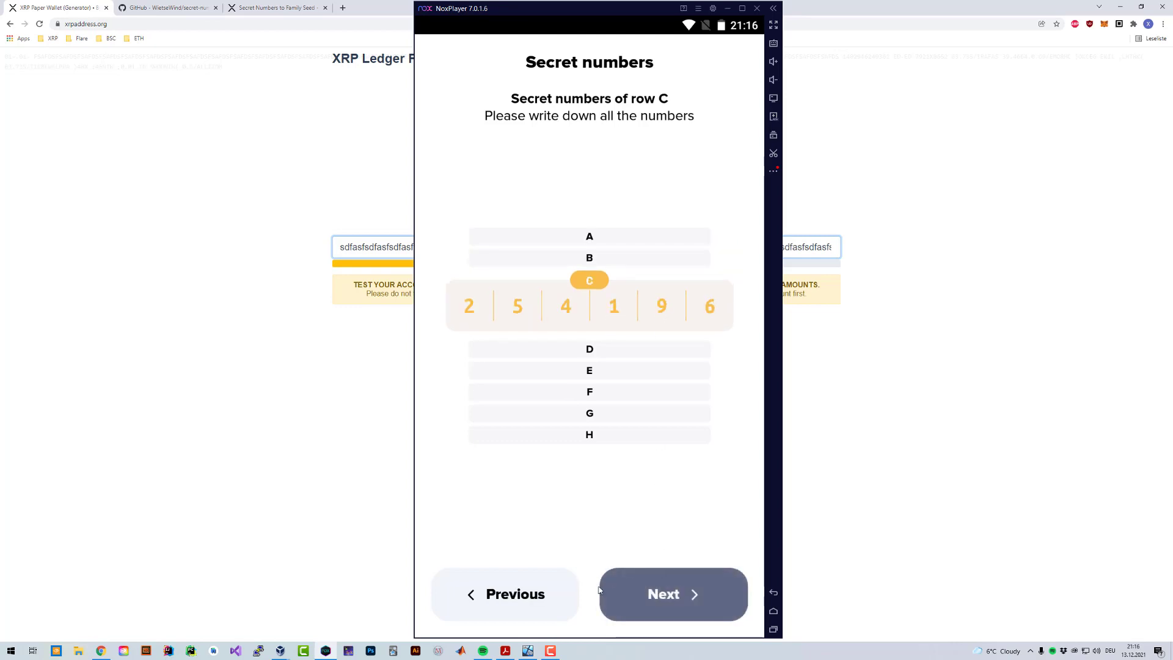
{"action": "left_click", "coordinate": [670, 594]}
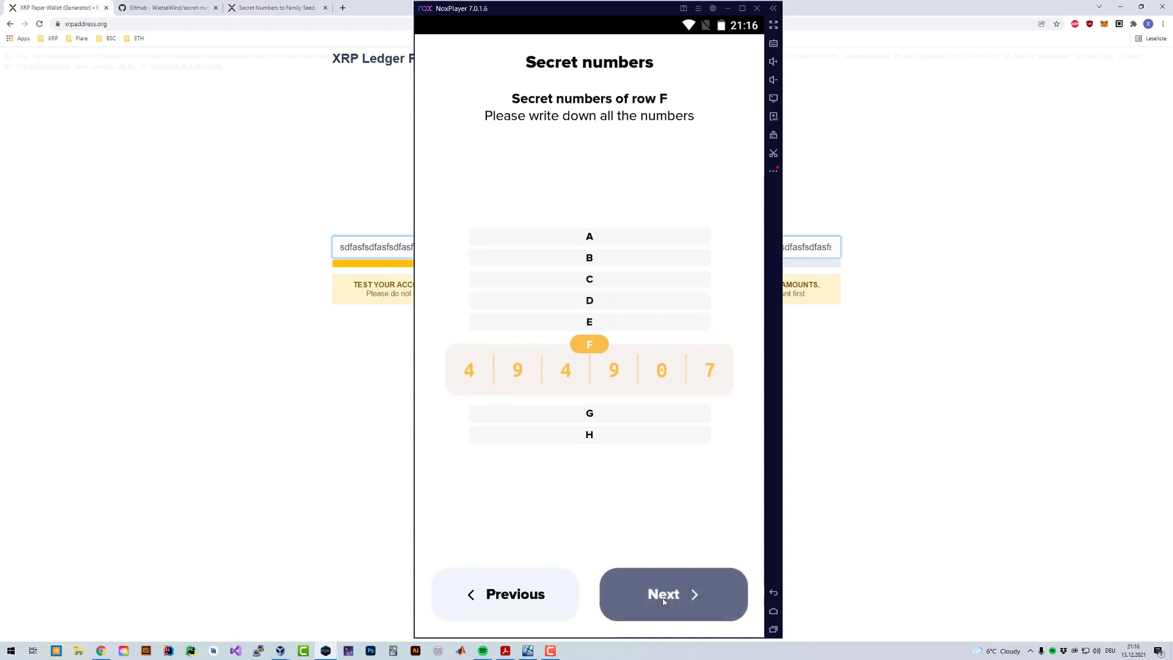
{"action": "left_click", "coordinate": [672, 593]}
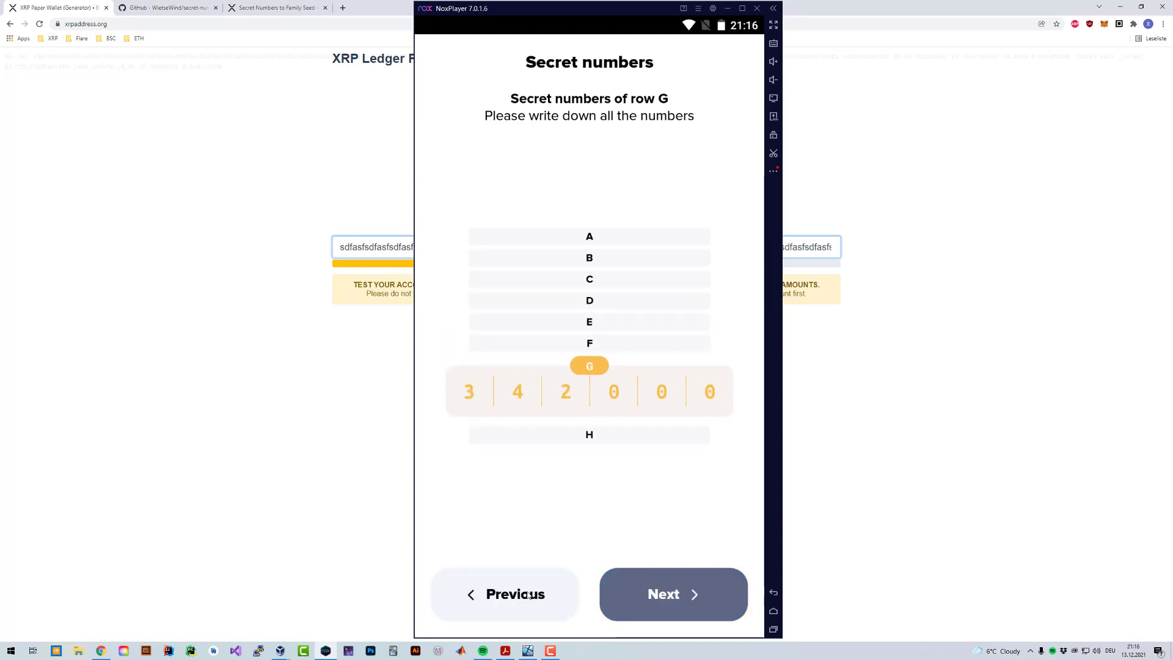
{"action": "left_click", "coordinate": [504, 593]}
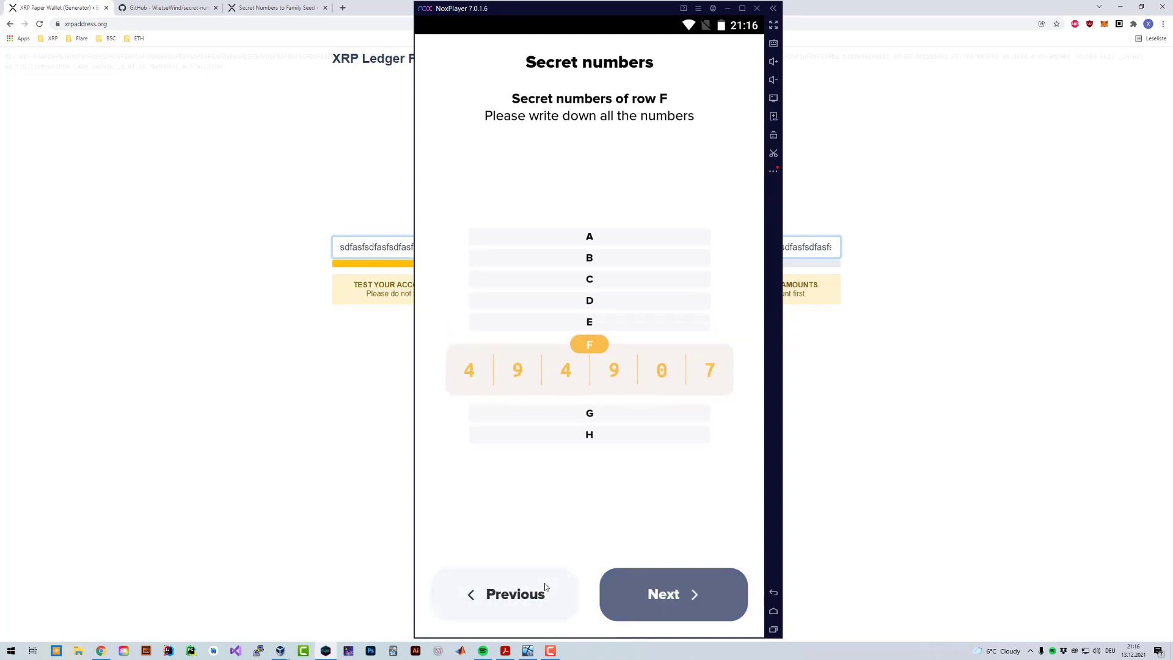
{"action": "left_click", "coordinate": [504, 594]}
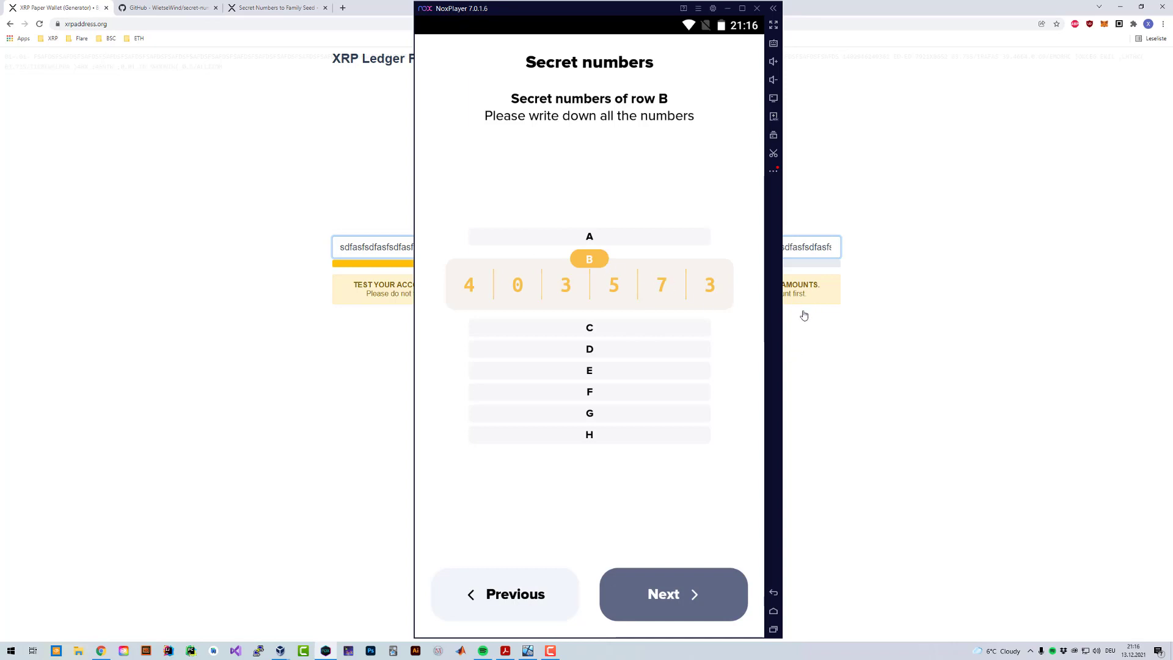
{"action": "mouse_move", "coordinate": [813, 216]}
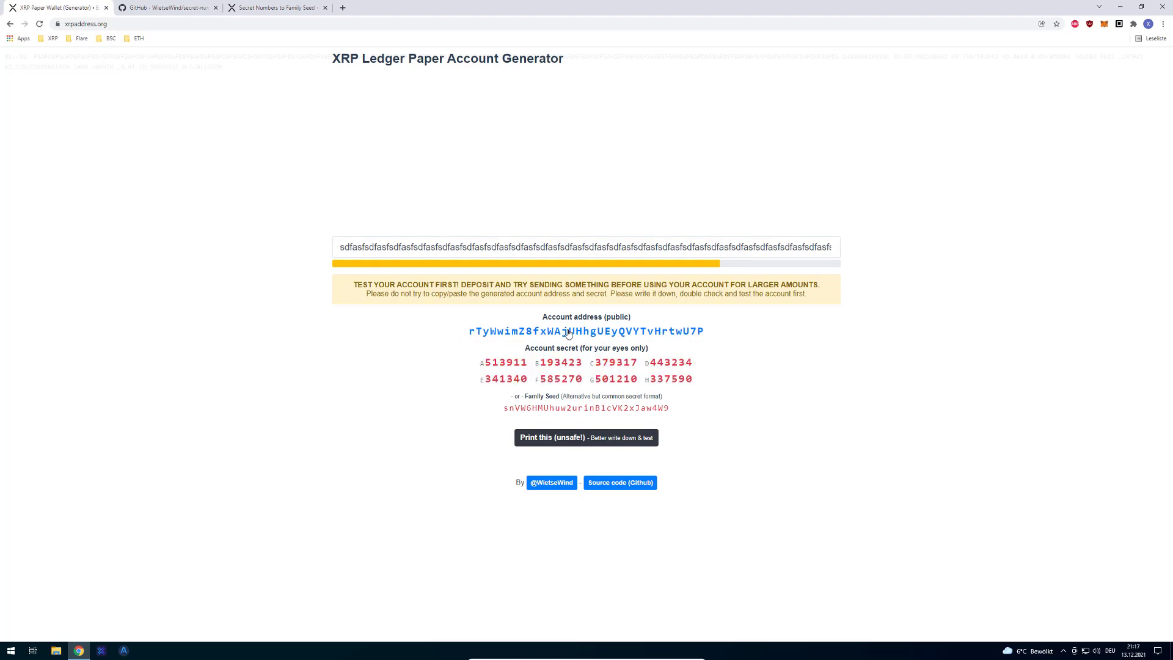
{"action": "mouse_move", "coordinate": [564, 334]}
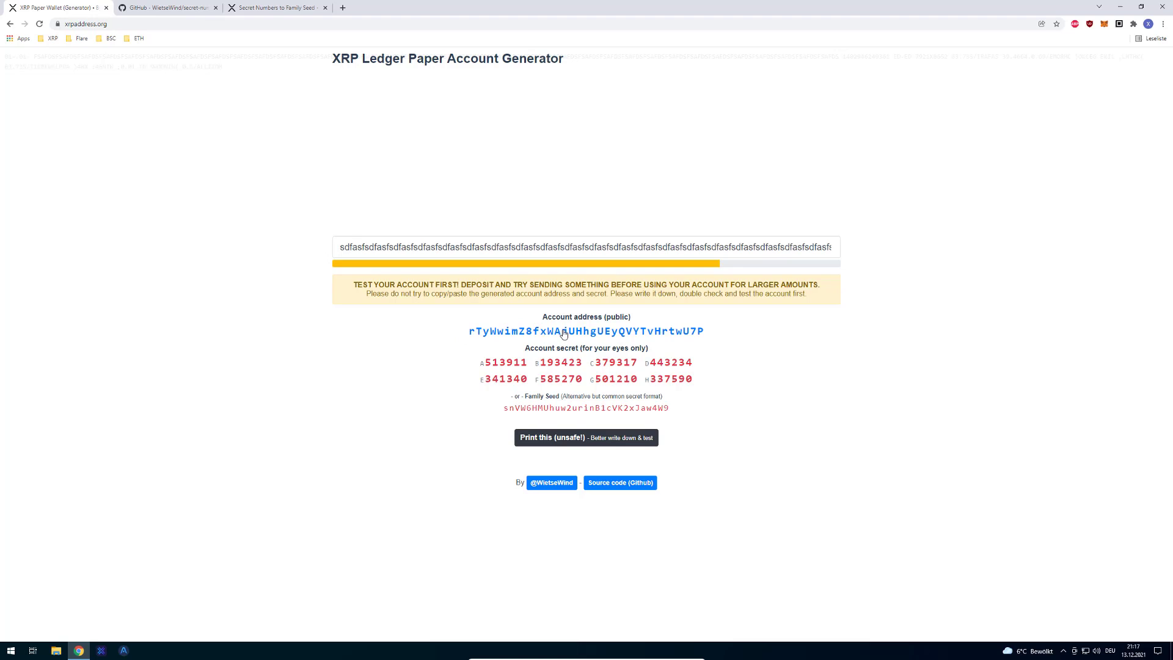
- Copy the generated public account address to the clipboard
{"action": "left_click", "coordinate": [586, 331]}
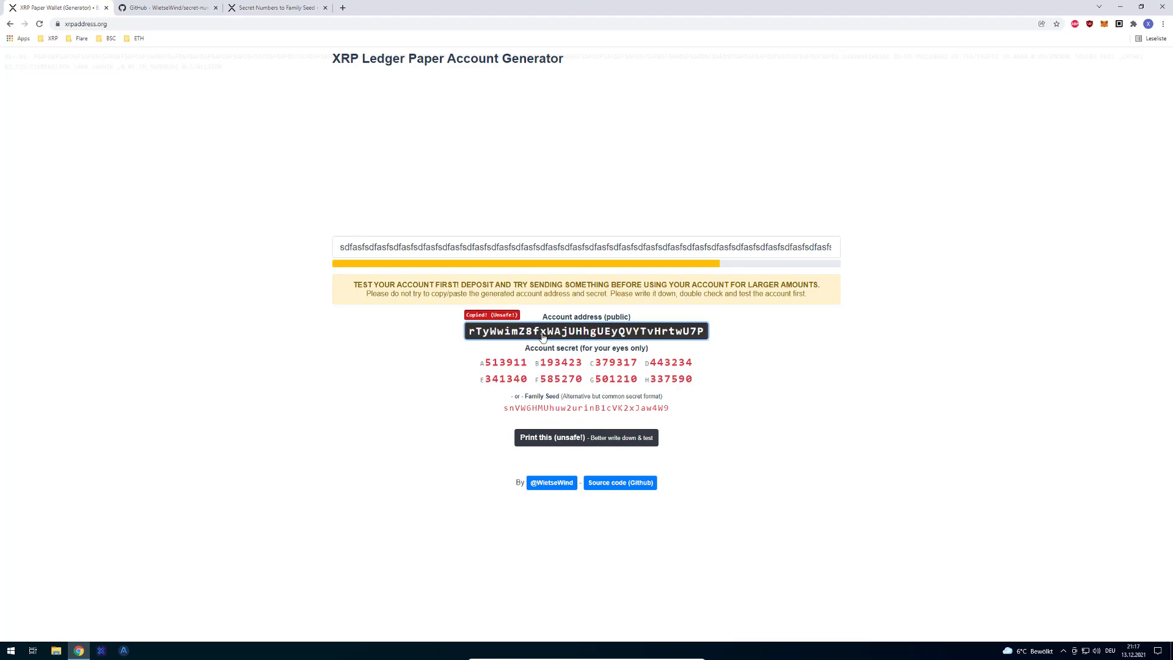
{"action": "left_click", "coordinate": [585, 370]}
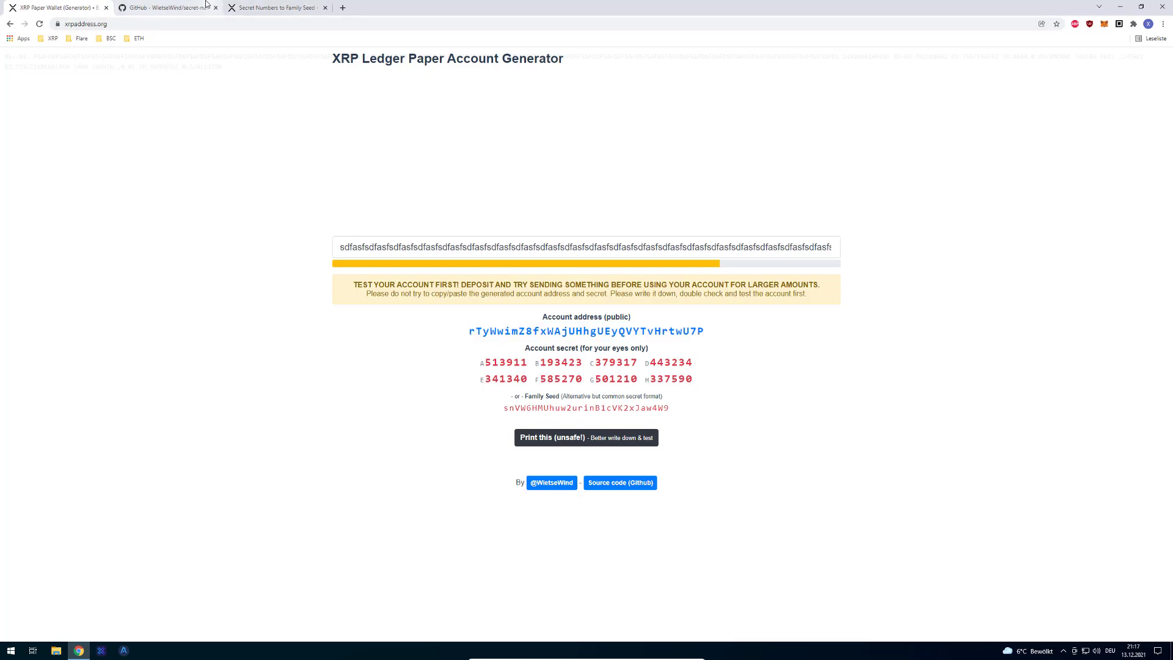
{"action": "left_click", "coordinate": [165, 7]}
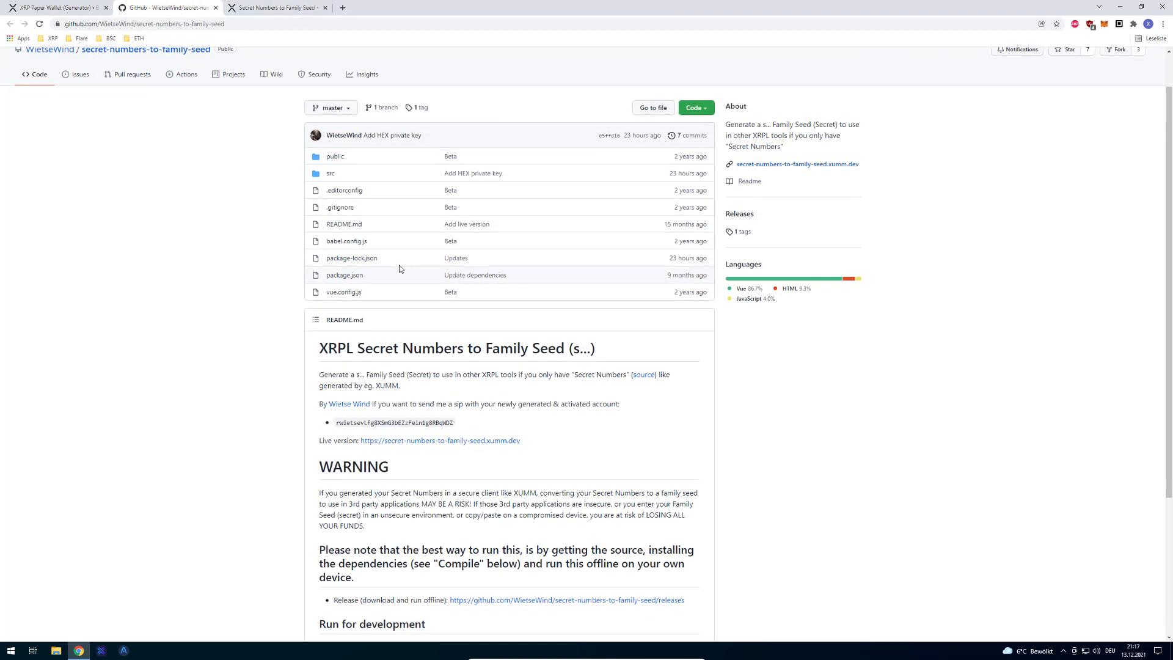
{"action": "scroll", "scroll_direction": "down", "scroll_amount": 3}
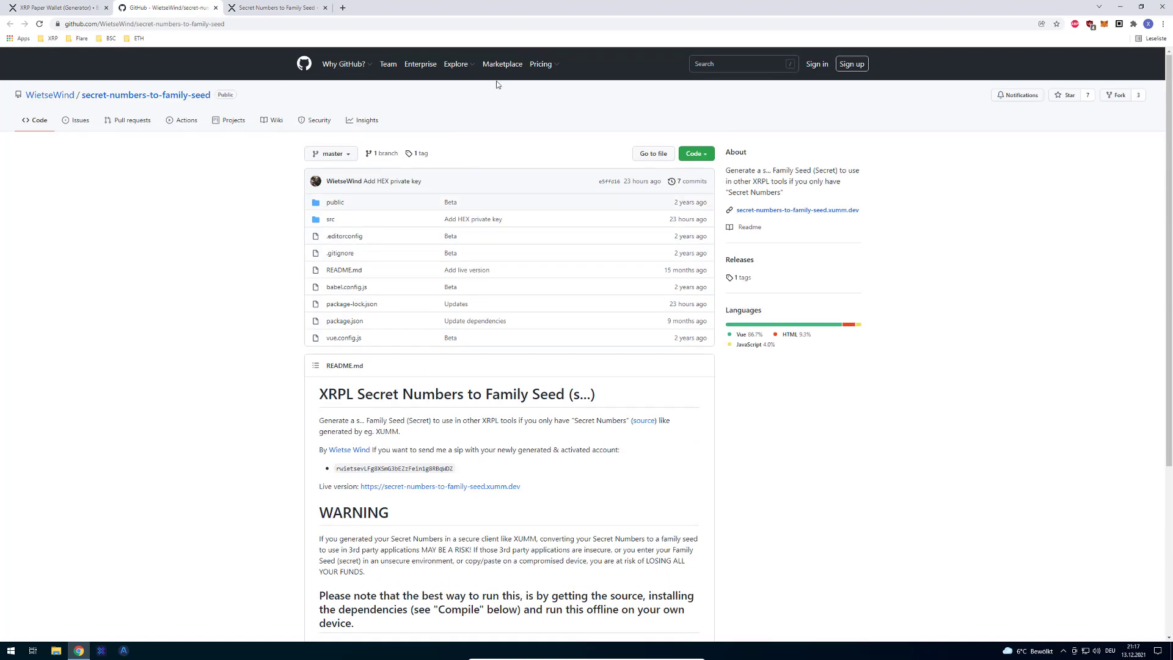
{"action": "mouse_move", "coordinate": [232, 120]}
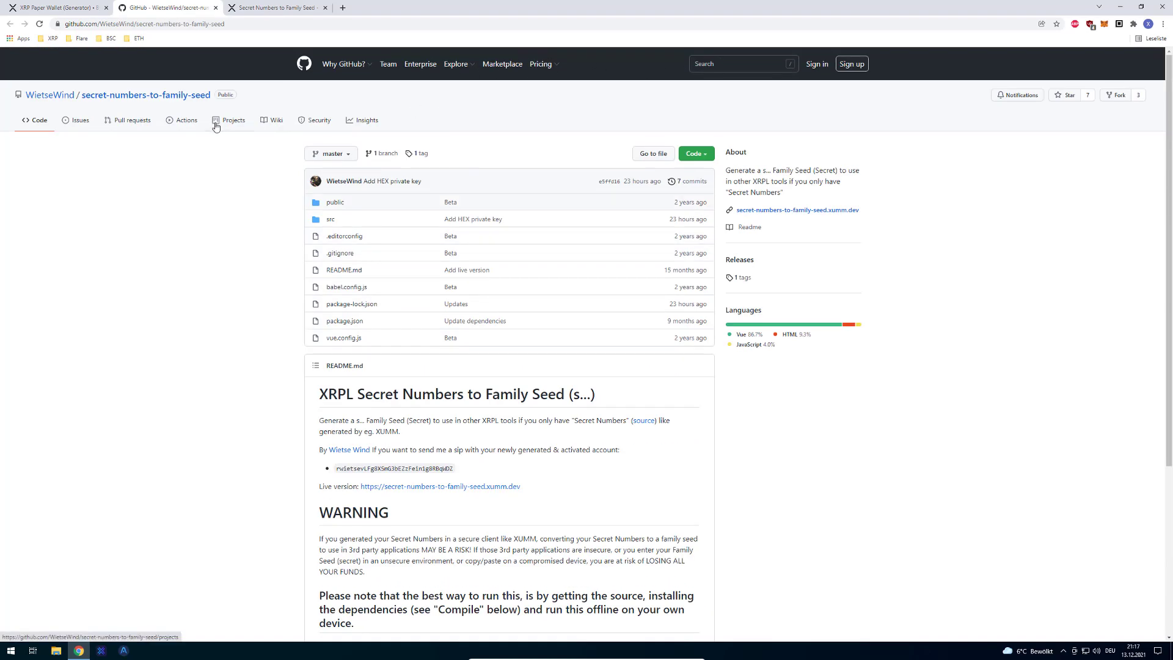
{"action": "mouse_move", "coordinate": [335, 145]}
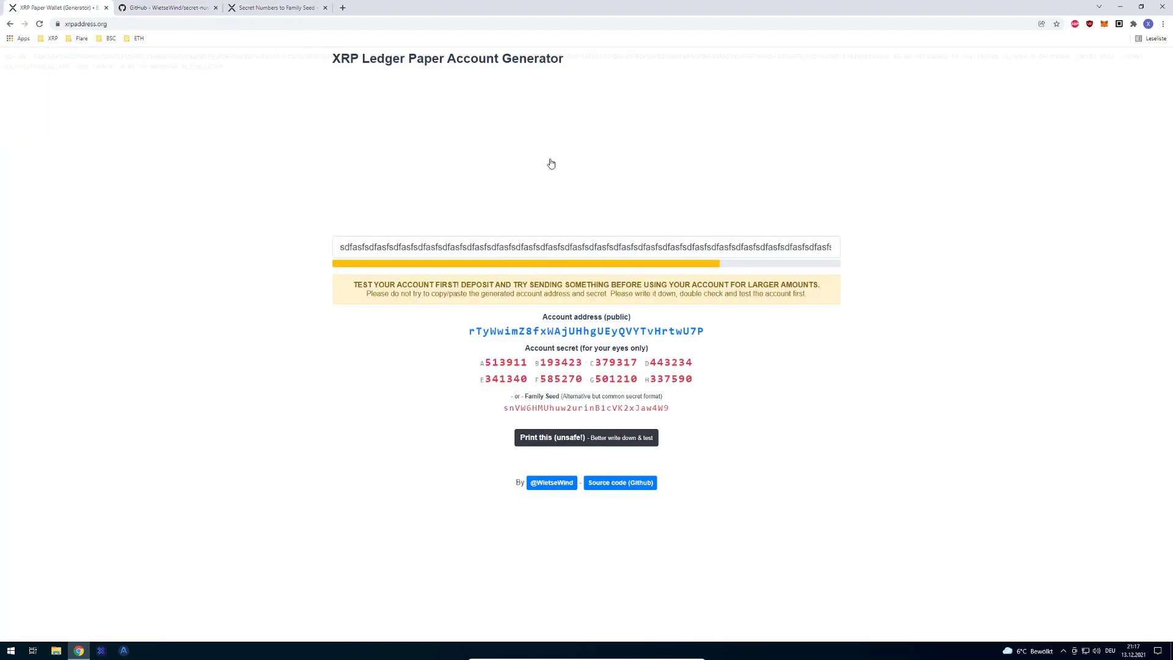
- Regenerate a fresh random account with new address, secret numbers and family seed
{"action": "left_click", "coordinate": [585, 331]}
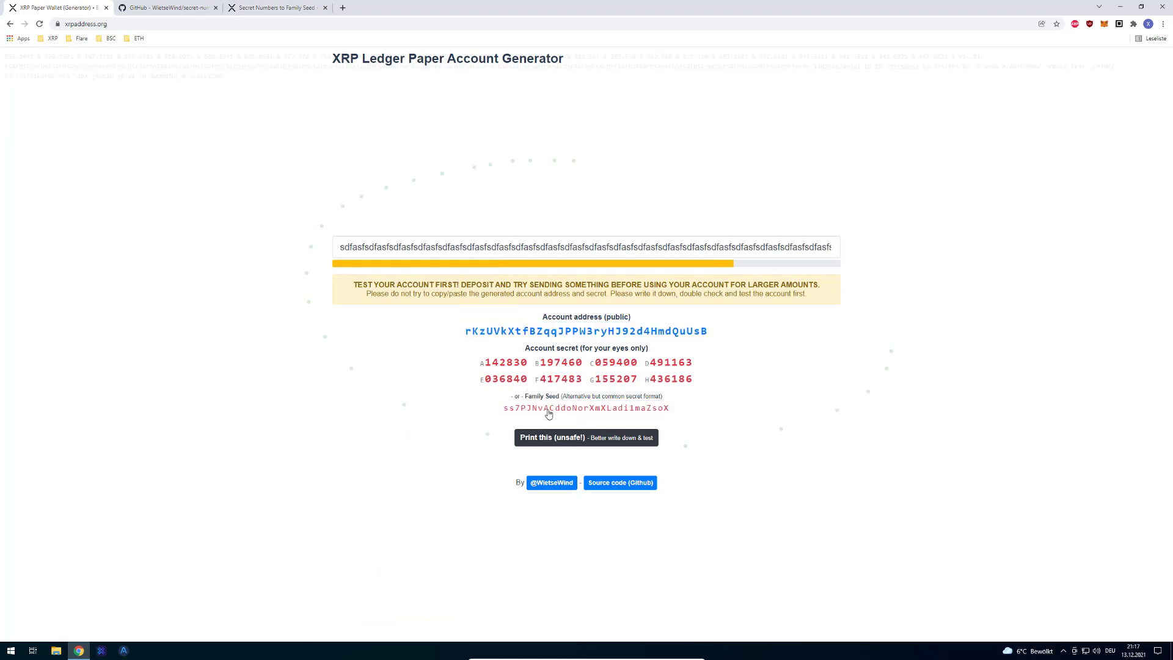
{"action": "left_click", "coordinate": [585, 408]}
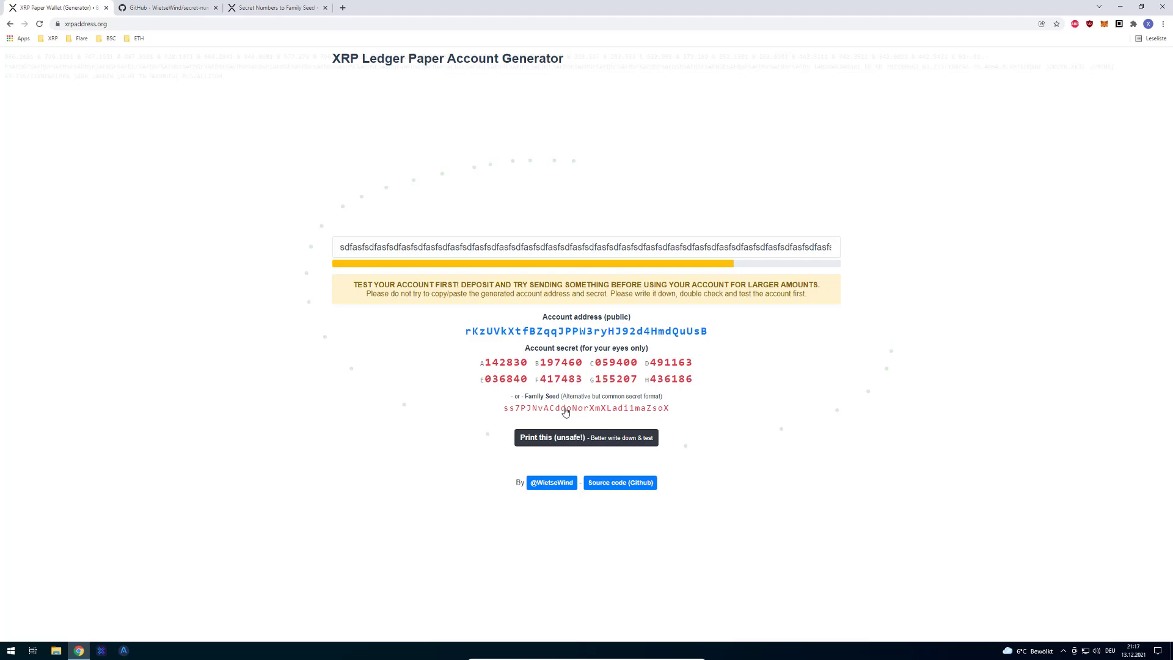
{"action": "mouse_move", "coordinate": [604, 434]}
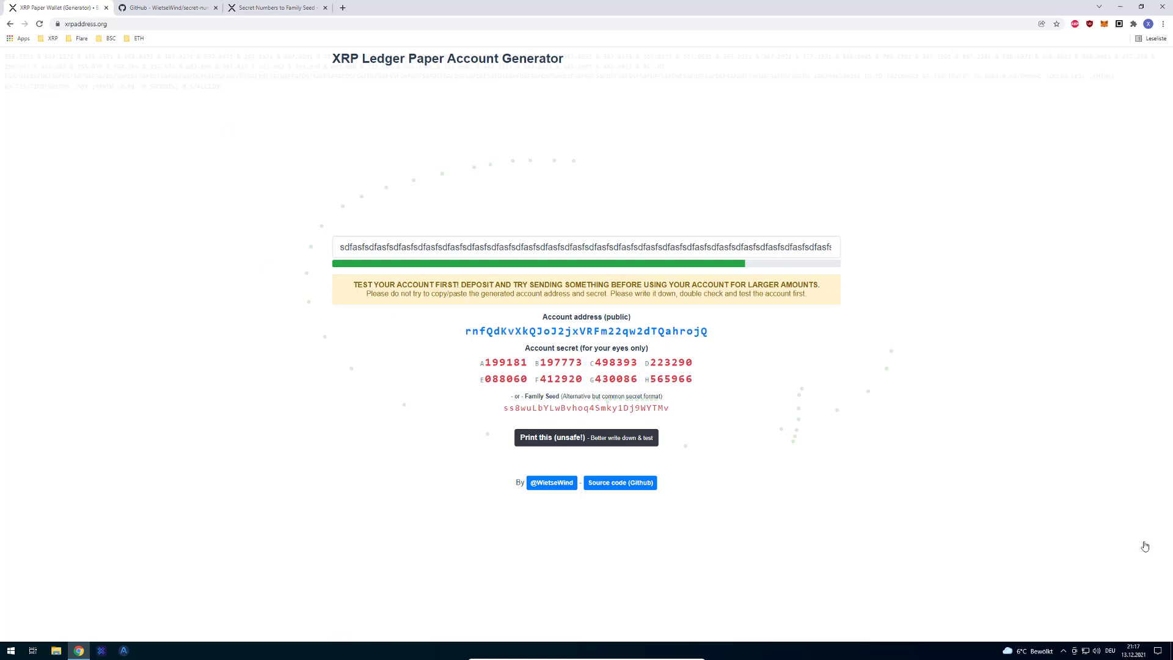
{"action": "mouse_move", "coordinate": [545, 369]}
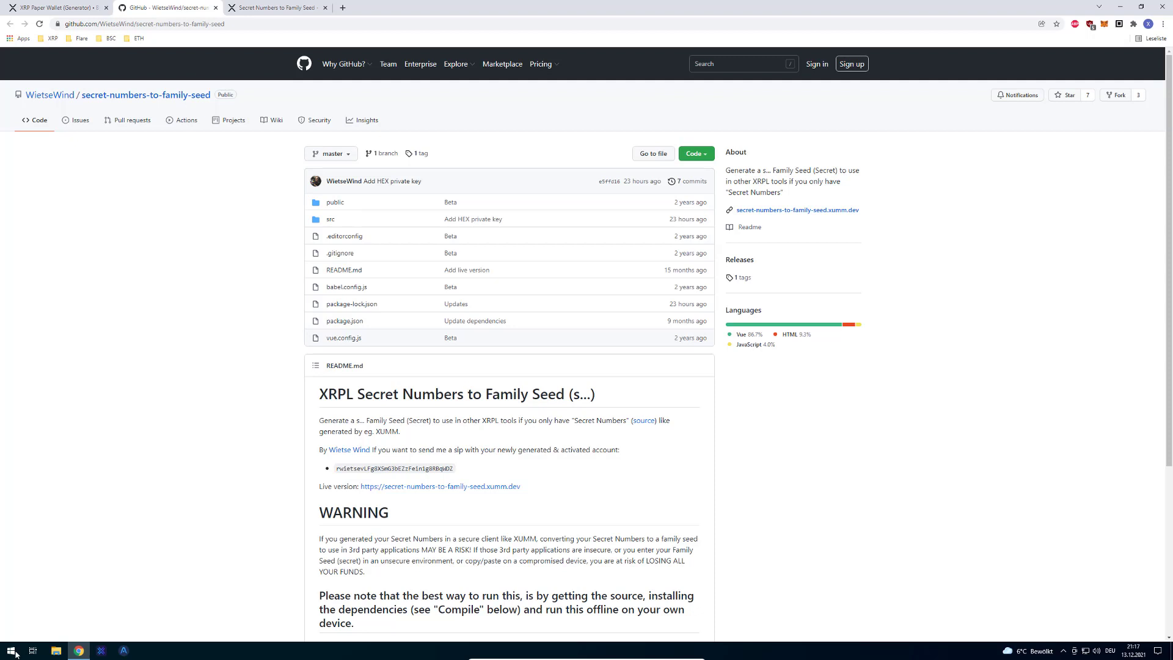
- Launch Notepad from a Start menu search for 'not'
{"action": "type", "text": "not"}
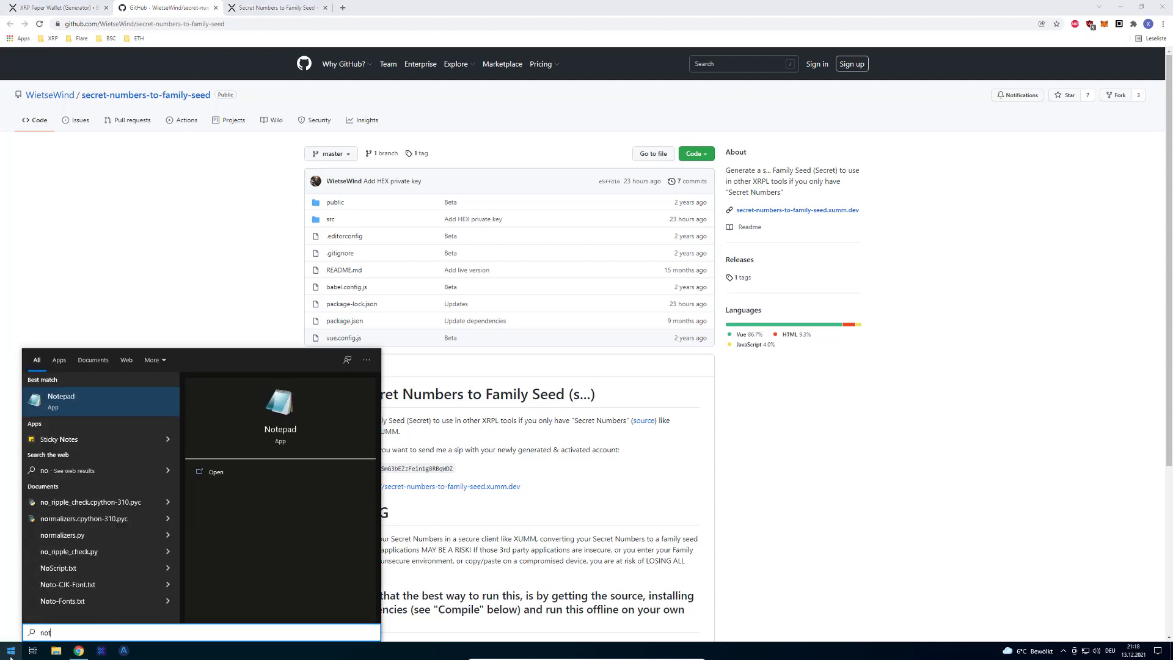
{"action": "left_click", "coordinate": [61, 396]}
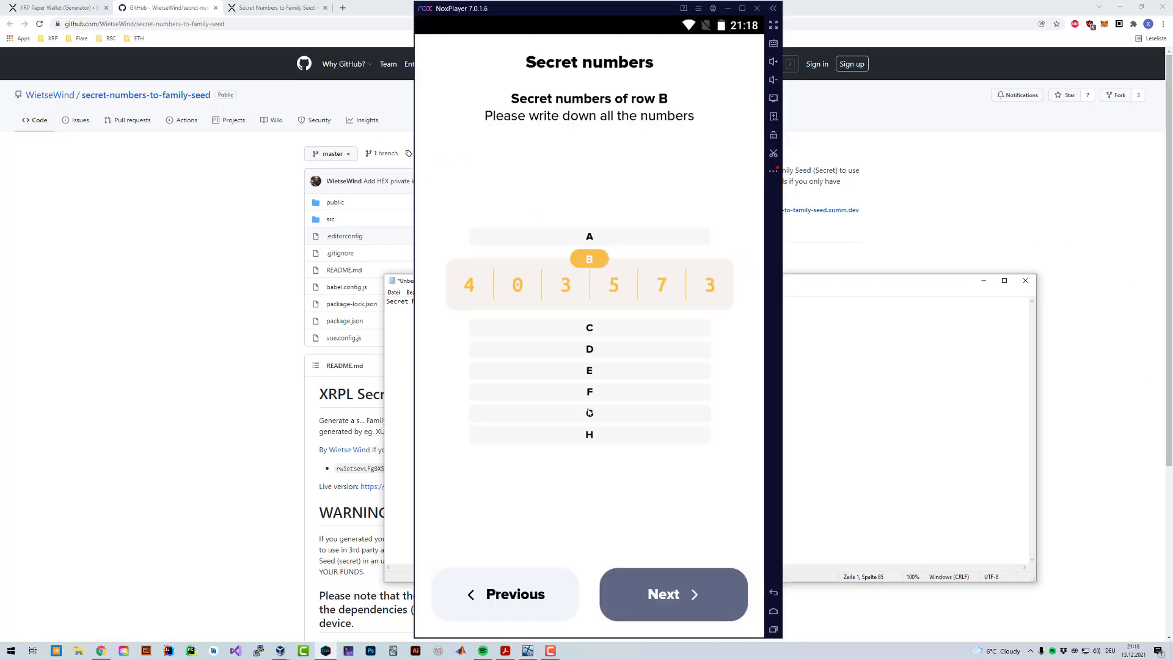
- Step back to row A and the Important safety notice, then acknowledge 'Next, I understand'
{"action": "left_click", "coordinate": [504, 594]}
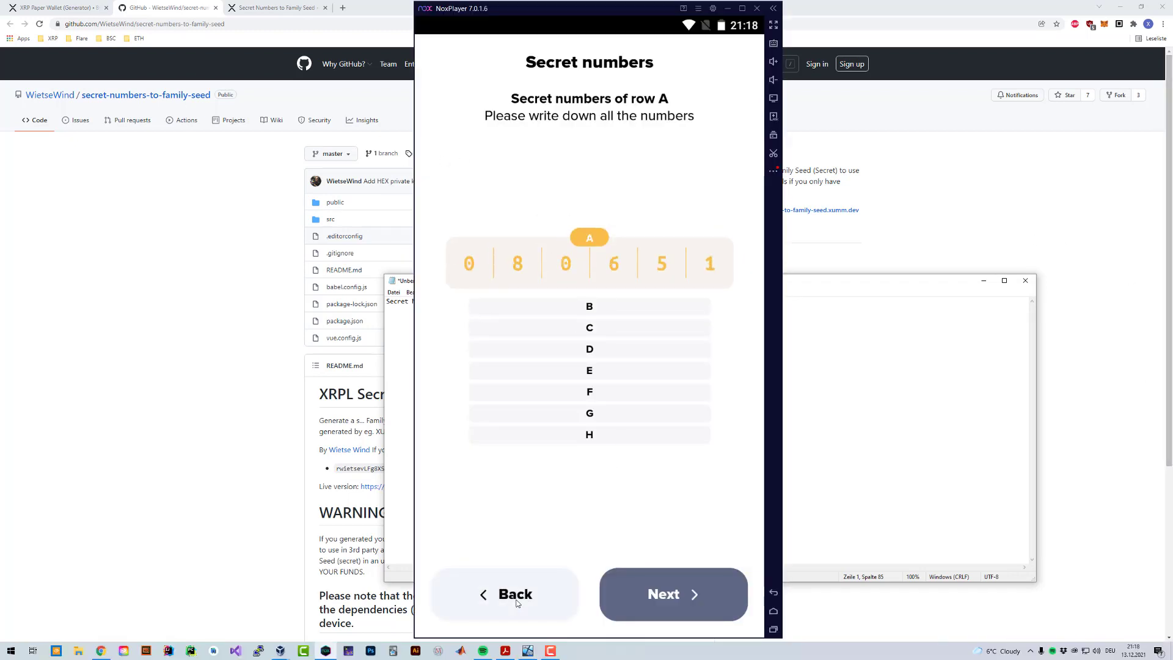
{"action": "mouse_move", "coordinate": [581, 410]}
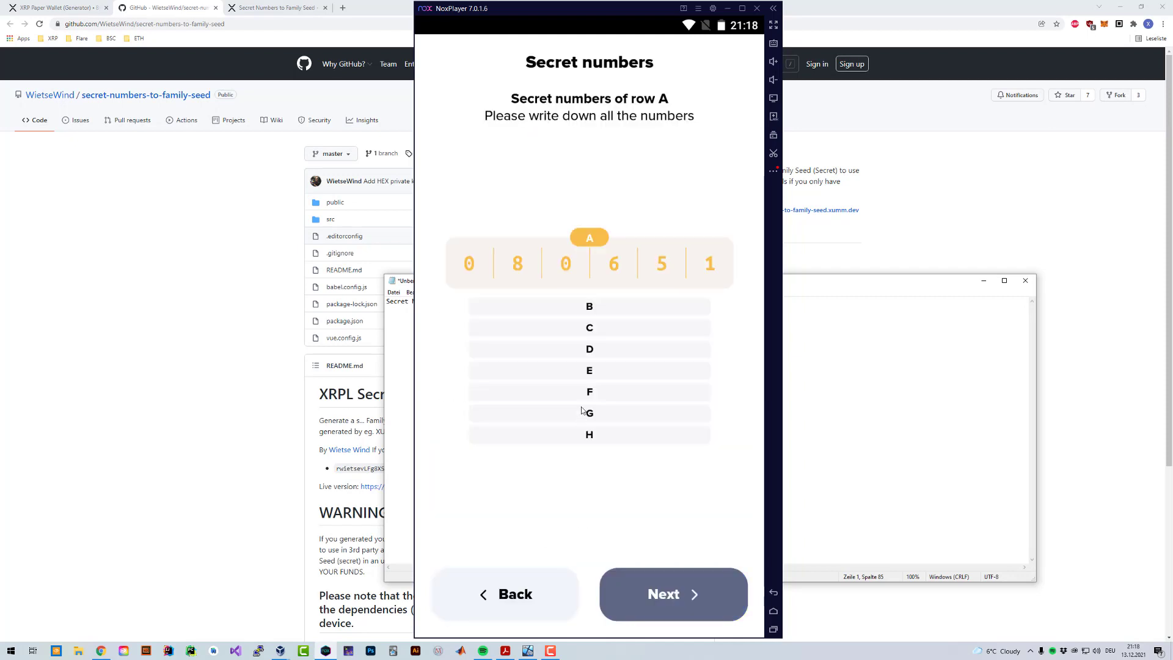
{"action": "left_click", "coordinate": [671, 593]}
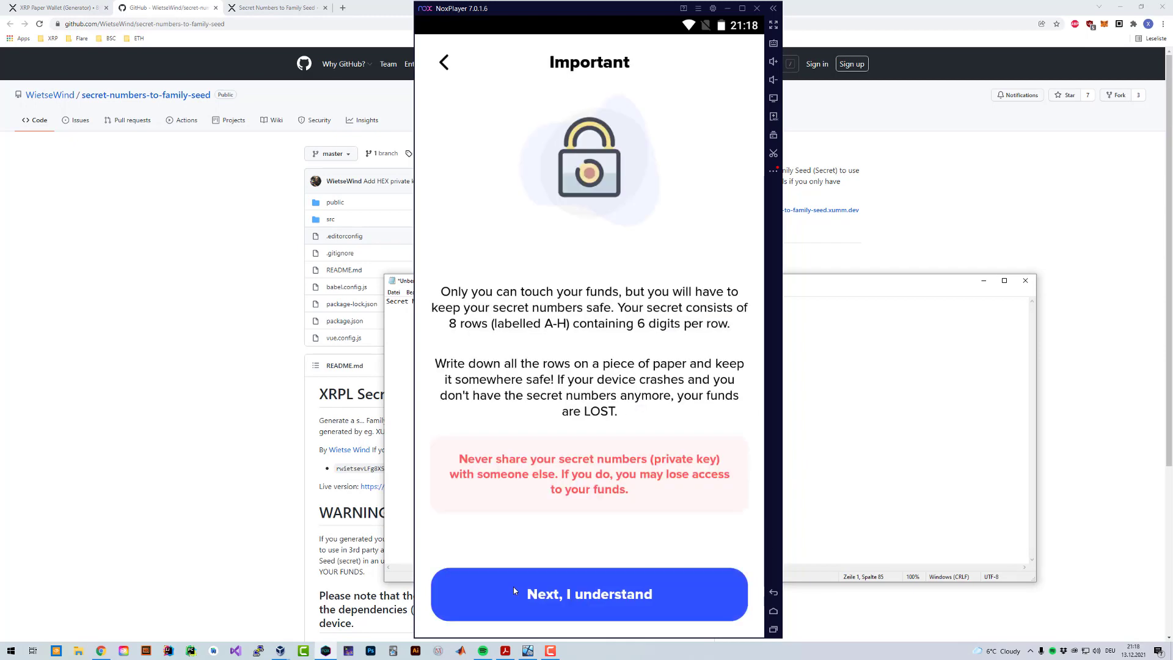
{"action": "left_click", "coordinate": [589, 594]}
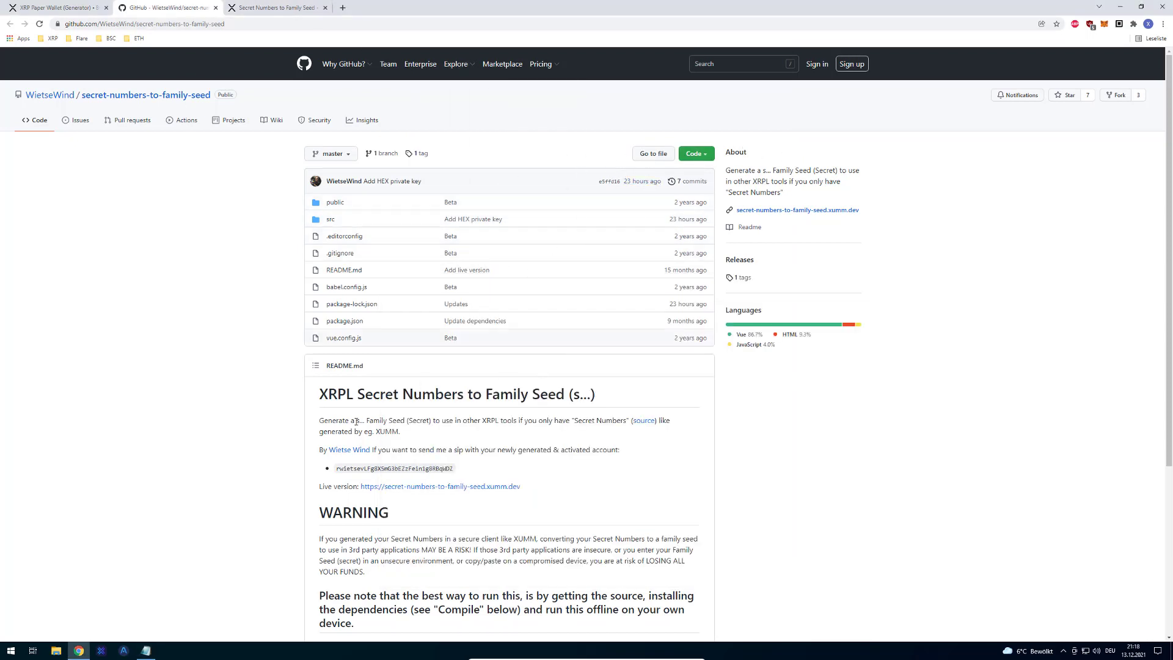
- Reach the secret-numbers-to-family-seed.xumm.dev live converter from the README and select its address
{"action": "left_click_drag", "start_coordinate": [350, 419], "coordinate": [400, 431]}
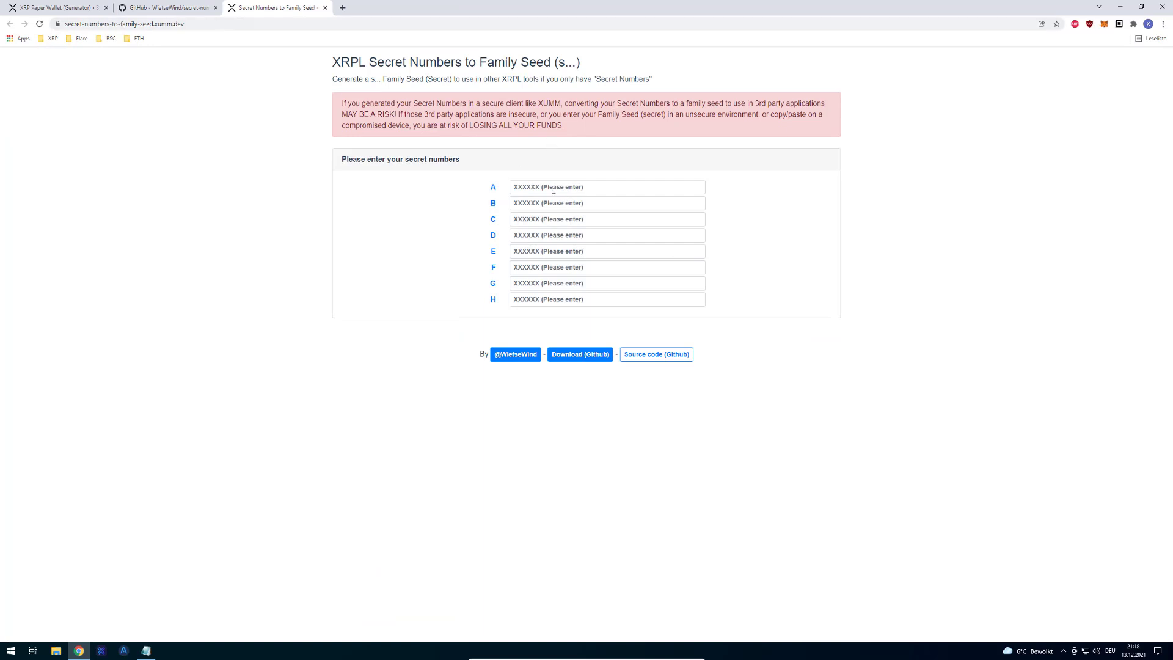
{"action": "left_click", "coordinate": [606, 187]}
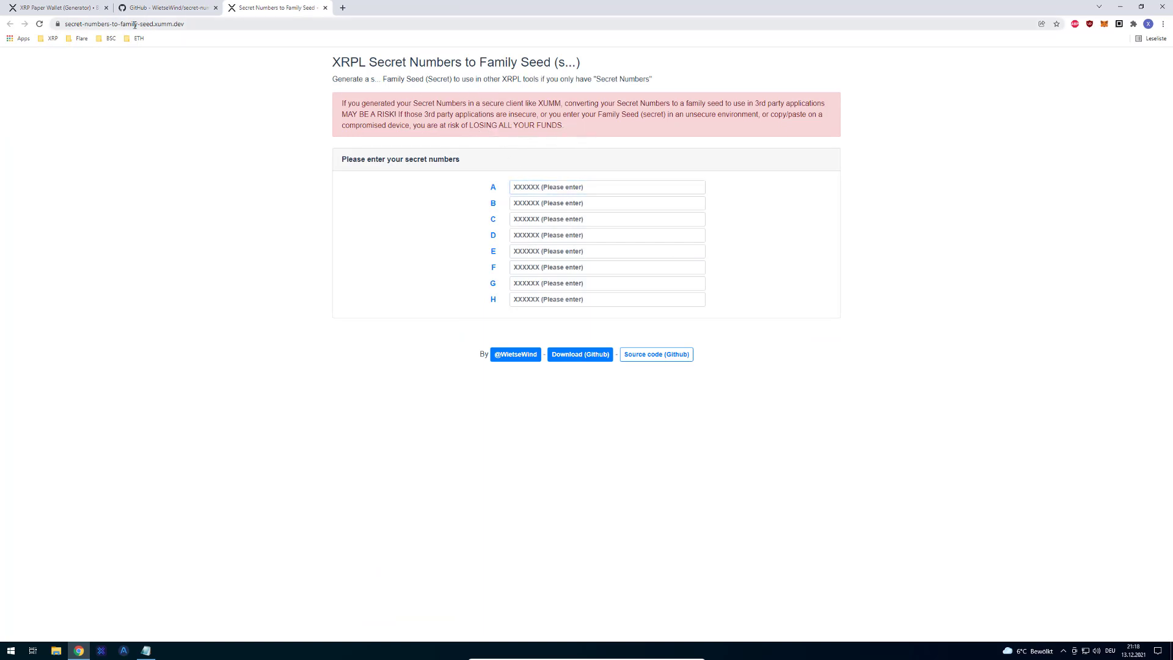
{"action": "left_click", "coordinate": [123, 23]}
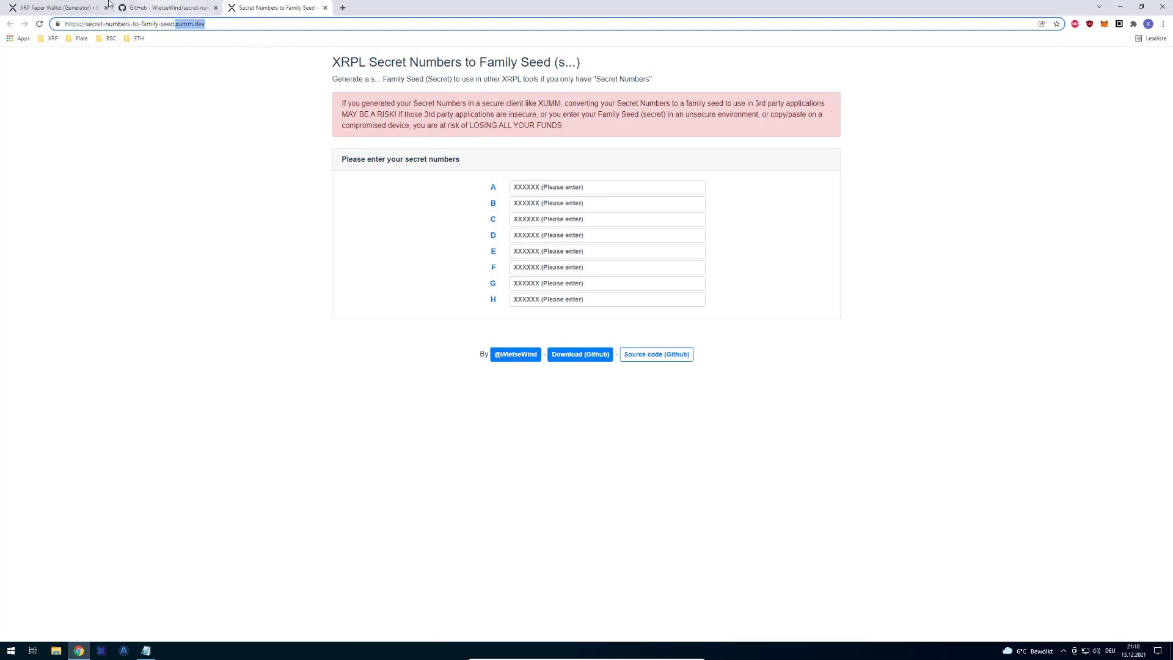
- Review the repository's Code download options and the README's run-for-development and compile sections
{"action": "left_click", "coordinate": [165, 7]}
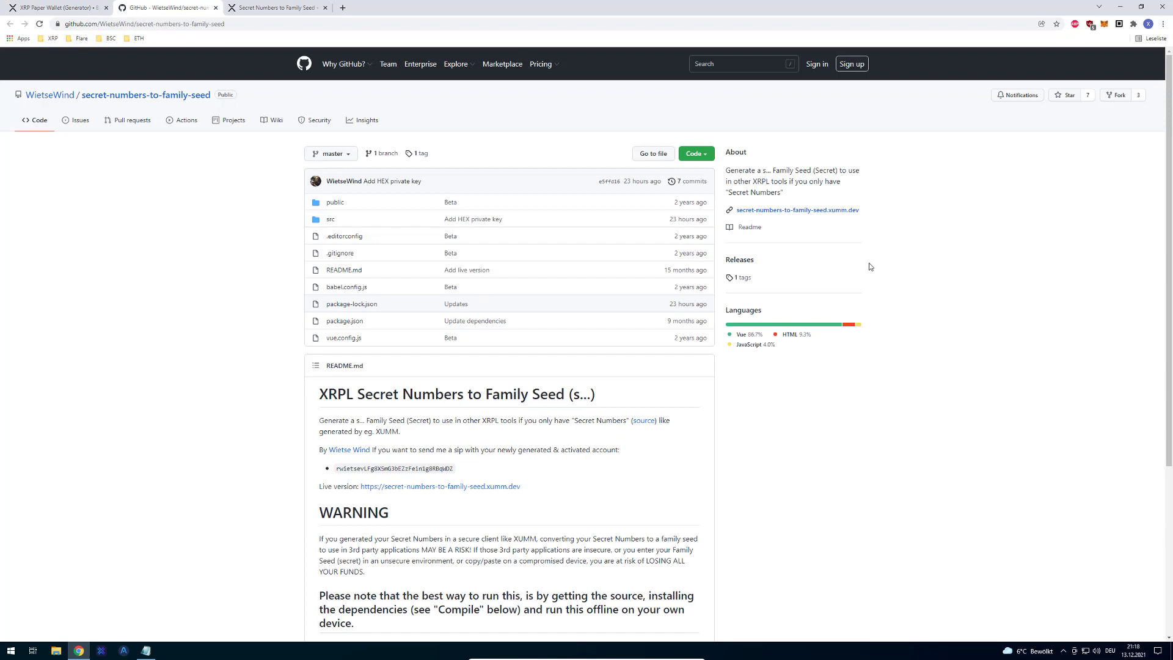
{"action": "left_click", "coordinate": [694, 154]}
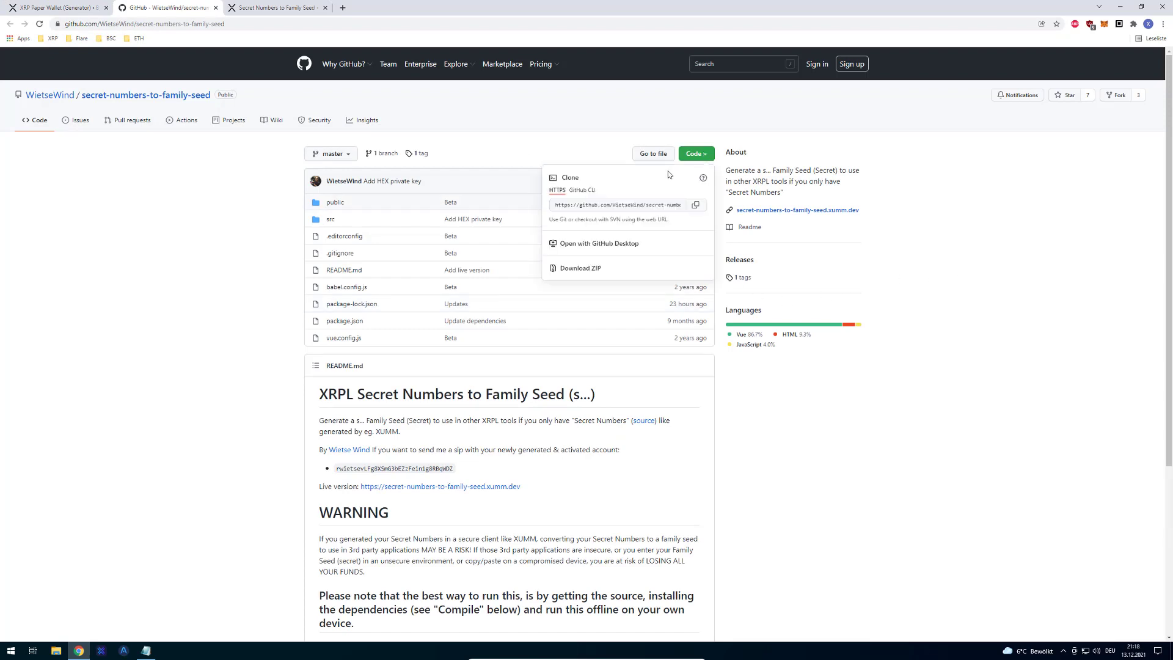
{"action": "scroll", "scroll_direction": "down", "scroll_amount": 3}
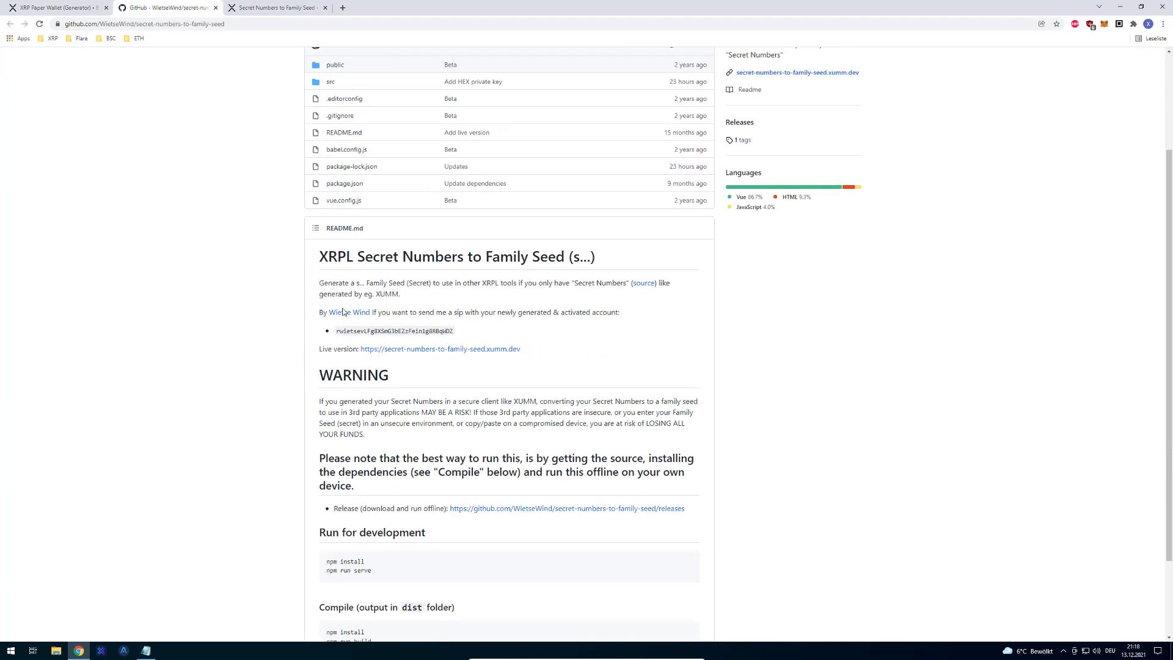
{"action": "scroll", "scroll_direction": "down", "scroll_amount": 3}
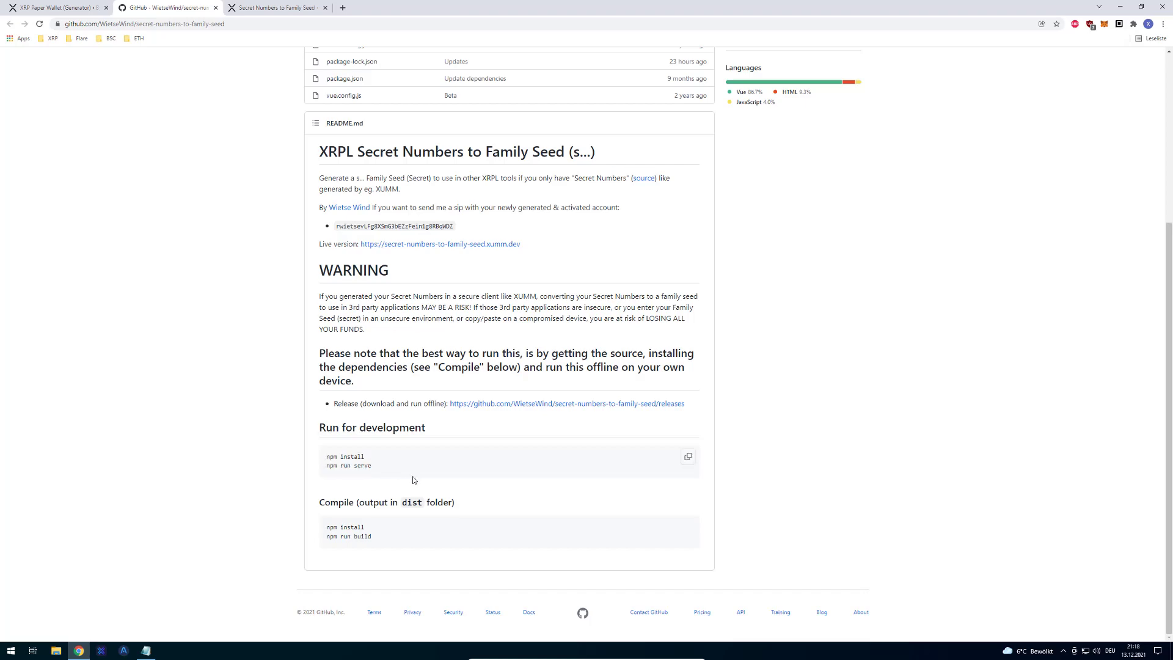
{"action": "mouse_move", "coordinate": [465, 457]}
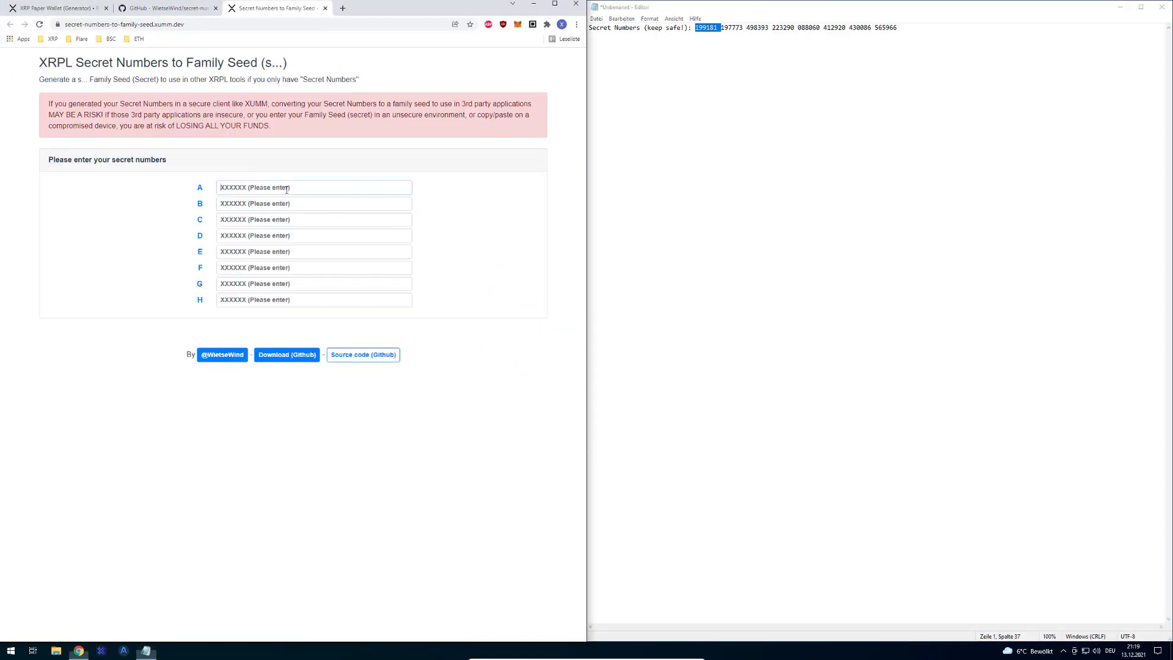
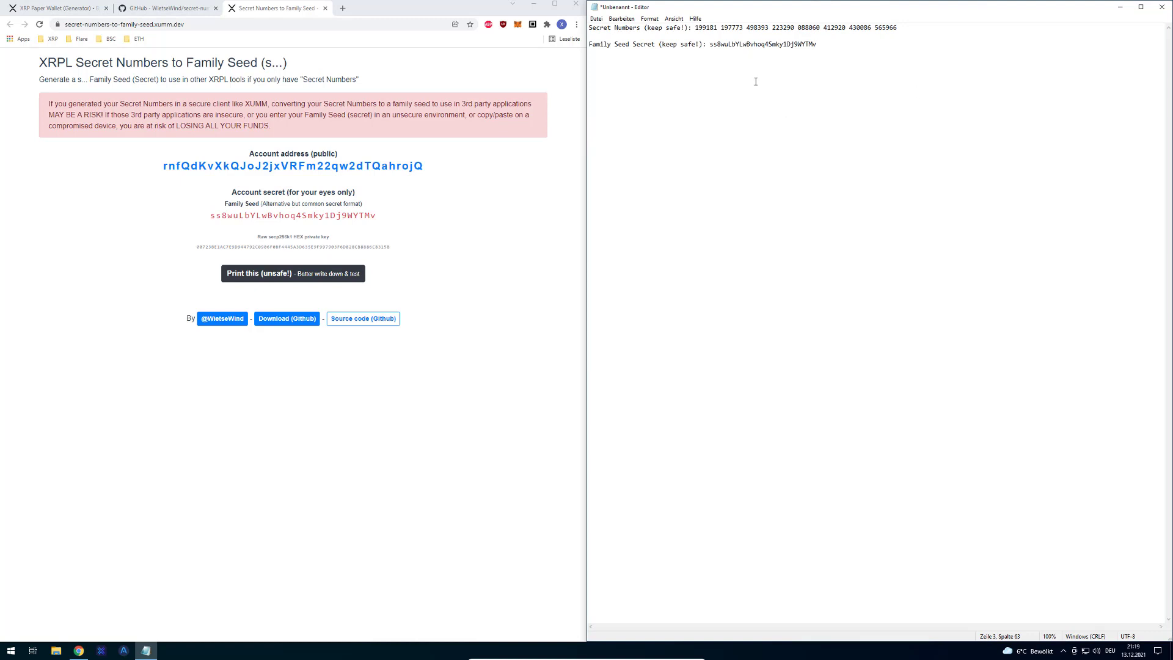
- Select the first secret number in Notepad to compare against the converter's result
{"action": "left_click_drag", "start_coordinate": [709, 44], "coordinate": [817, 44]}
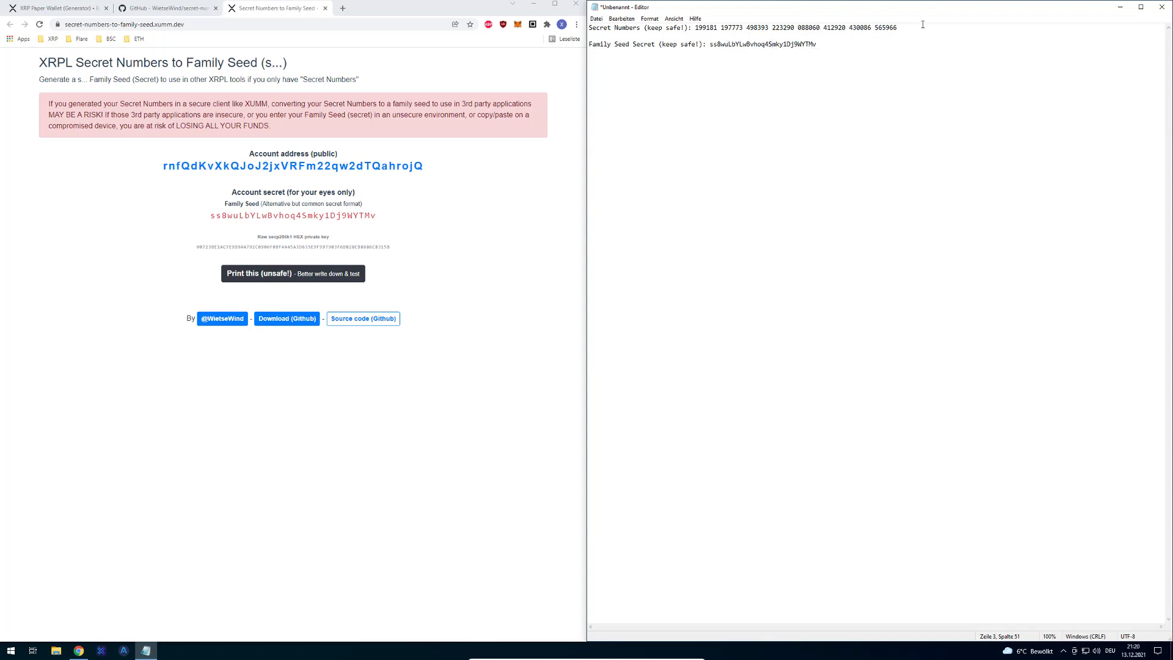
{"action": "double_click", "coordinate": [705, 29]}
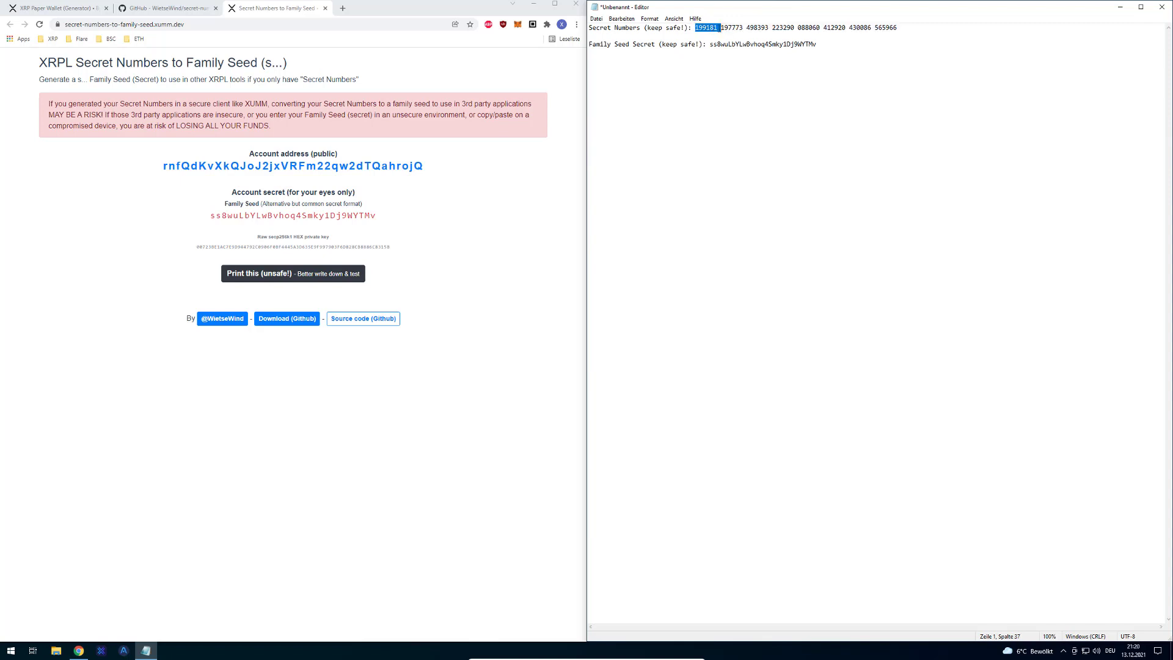
{"action": "mouse_move", "coordinate": [464, 34]}
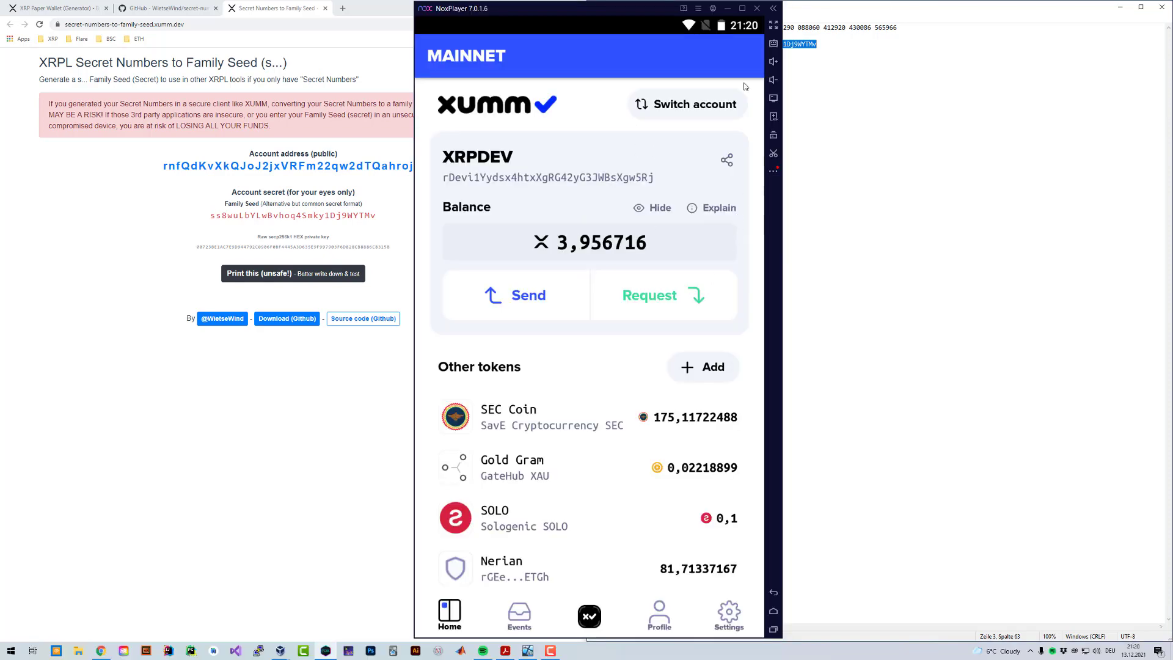
- Add a new full-access account from the XUMM account switcher
{"action": "left_click", "coordinate": [686, 104]}
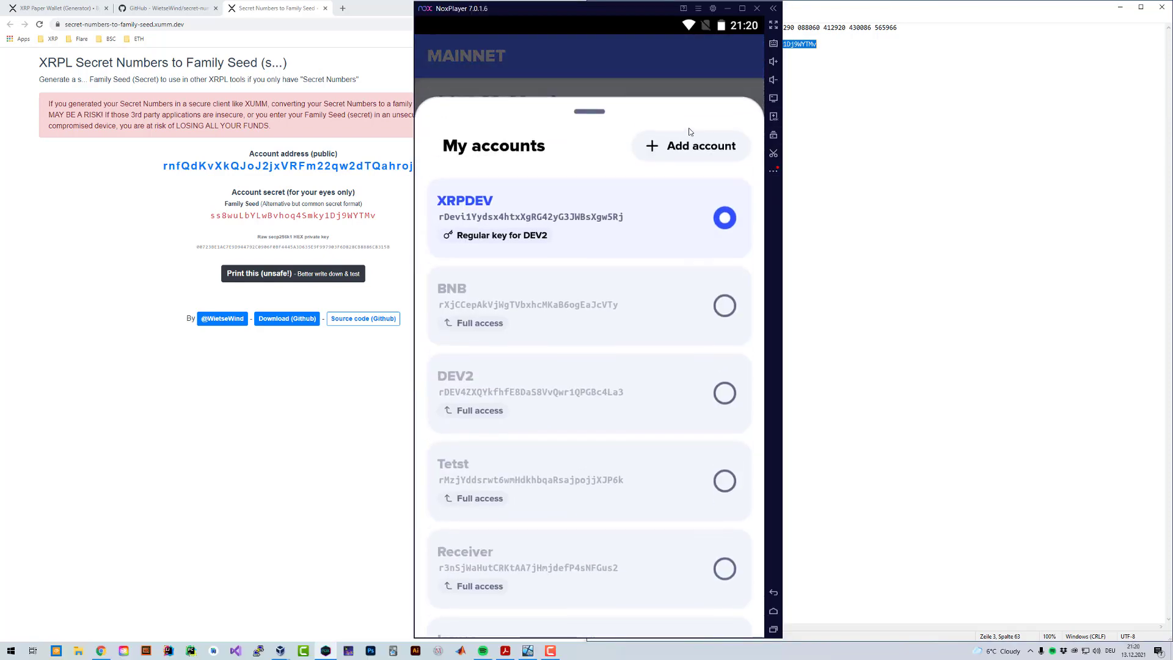
{"action": "left_click", "coordinate": [689, 146]}
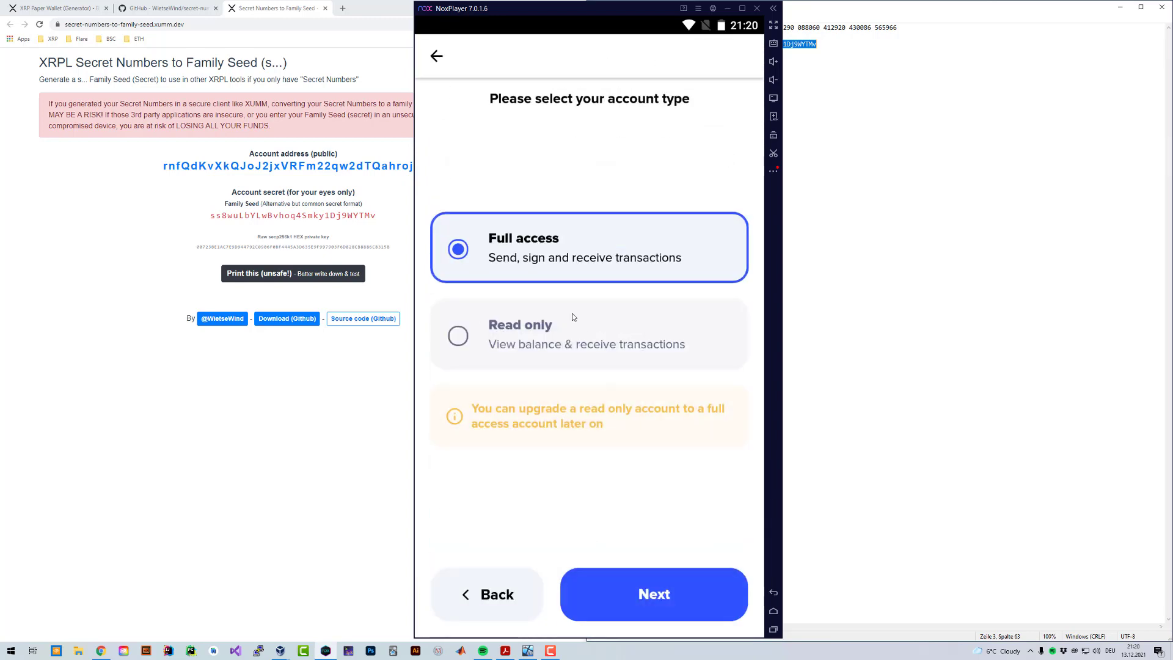
{"action": "left_click", "coordinate": [652, 594]}
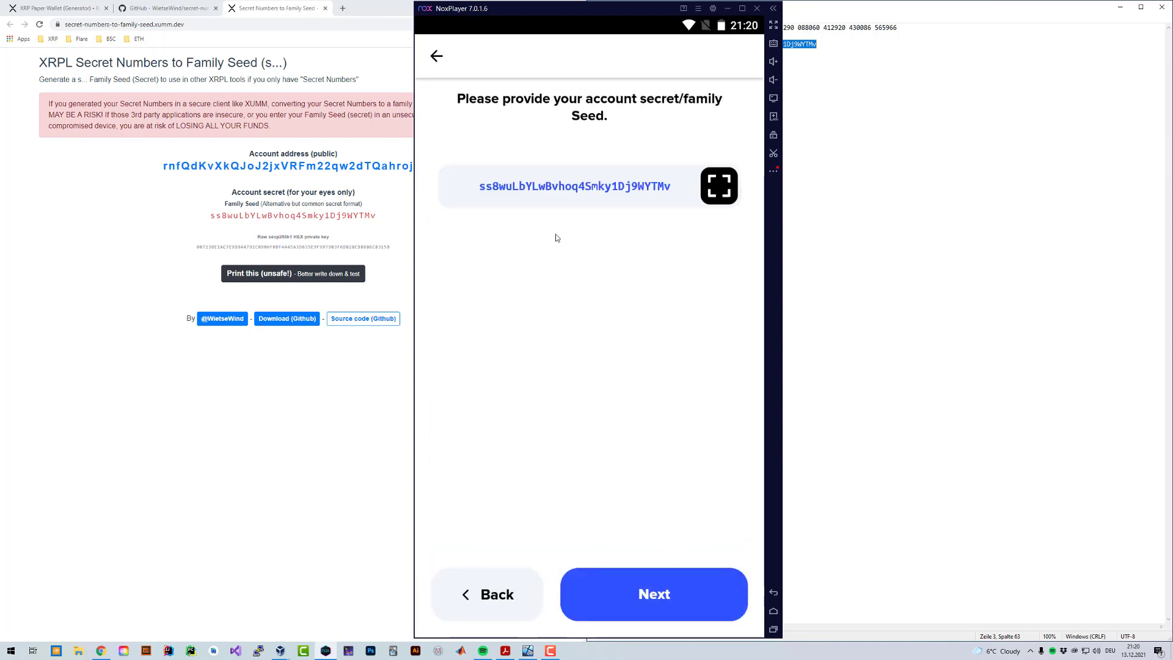
- Submit the family seed, confirm the matching address, then back out to the secret type choice
{"action": "left_click", "coordinate": [653, 594]}
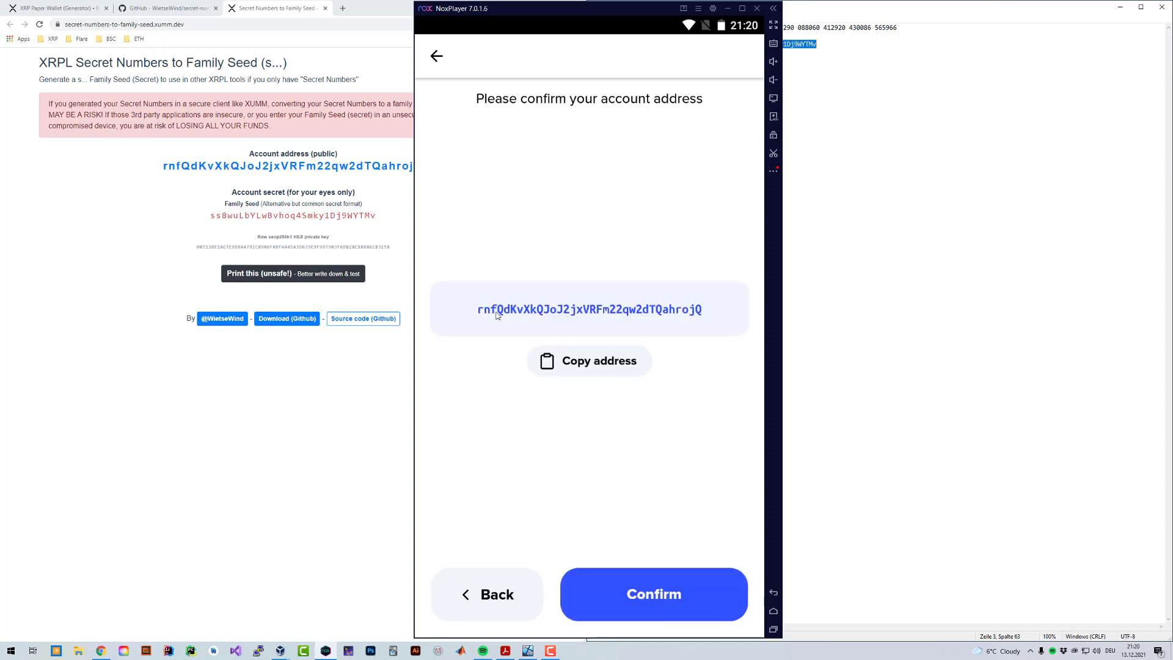
{"action": "left_click", "coordinate": [652, 593]}
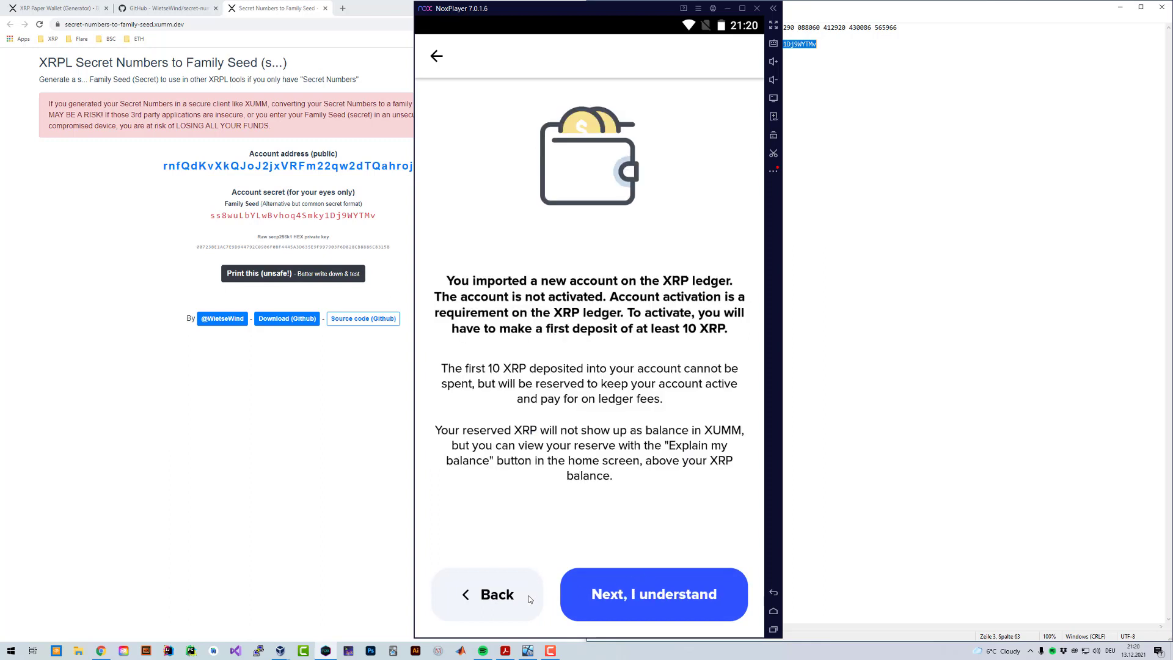
{"action": "left_click", "coordinate": [653, 593]}
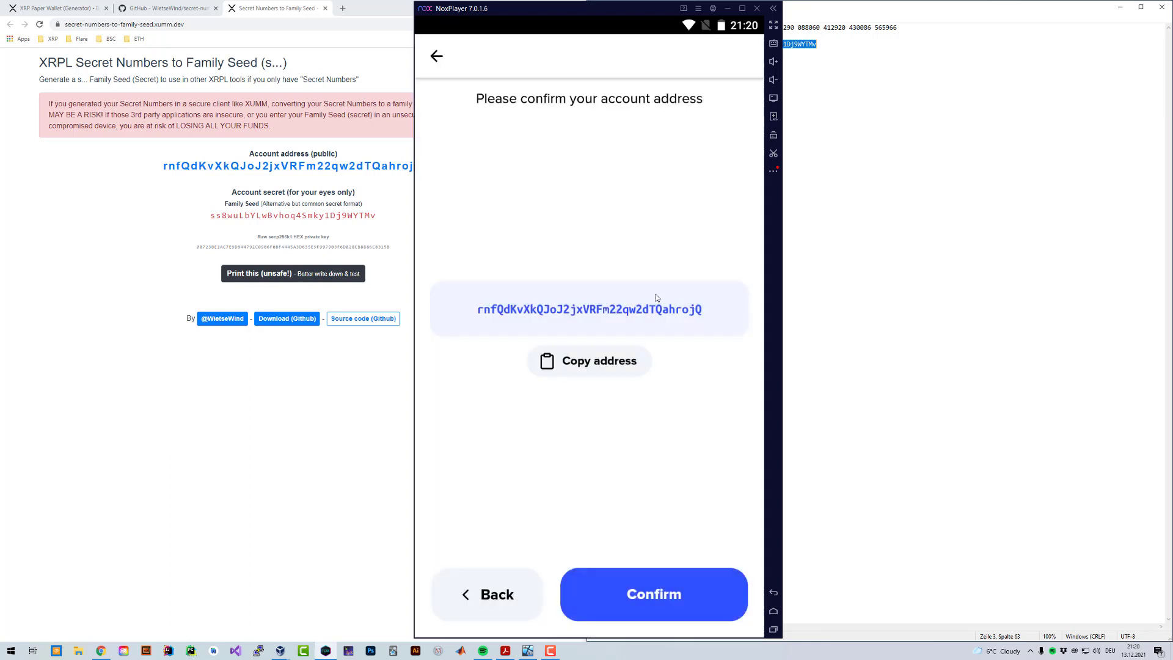
{"action": "left_click", "coordinate": [652, 594]}
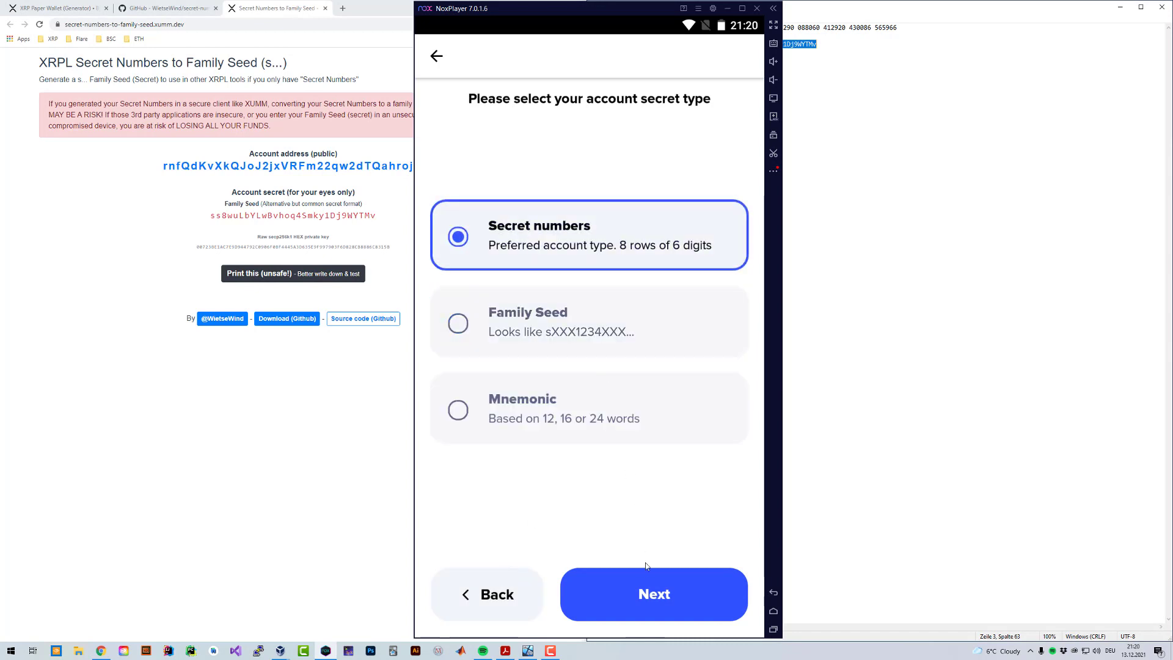
- Continue the import with Secret numbers, accept row A and move to row B
{"action": "left_click", "coordinate": [653, 594]}
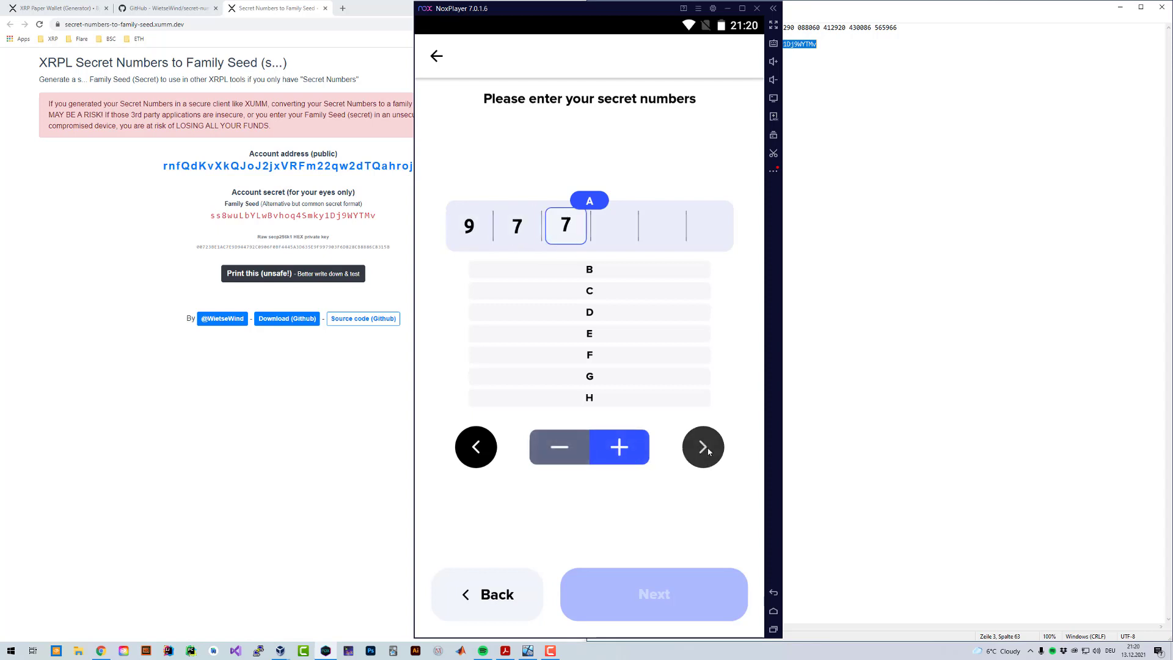
{"action": "left_click", "coordinate": [701, 447]}
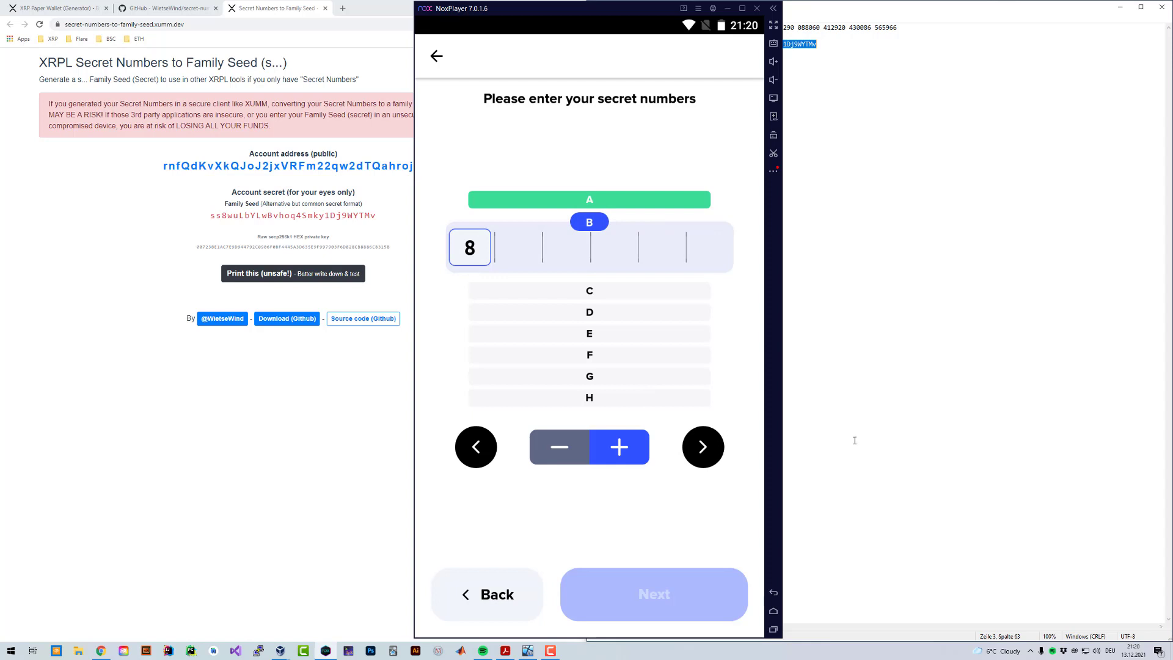
{"action": "mouse_move", "coordinate": [1019, 273]}
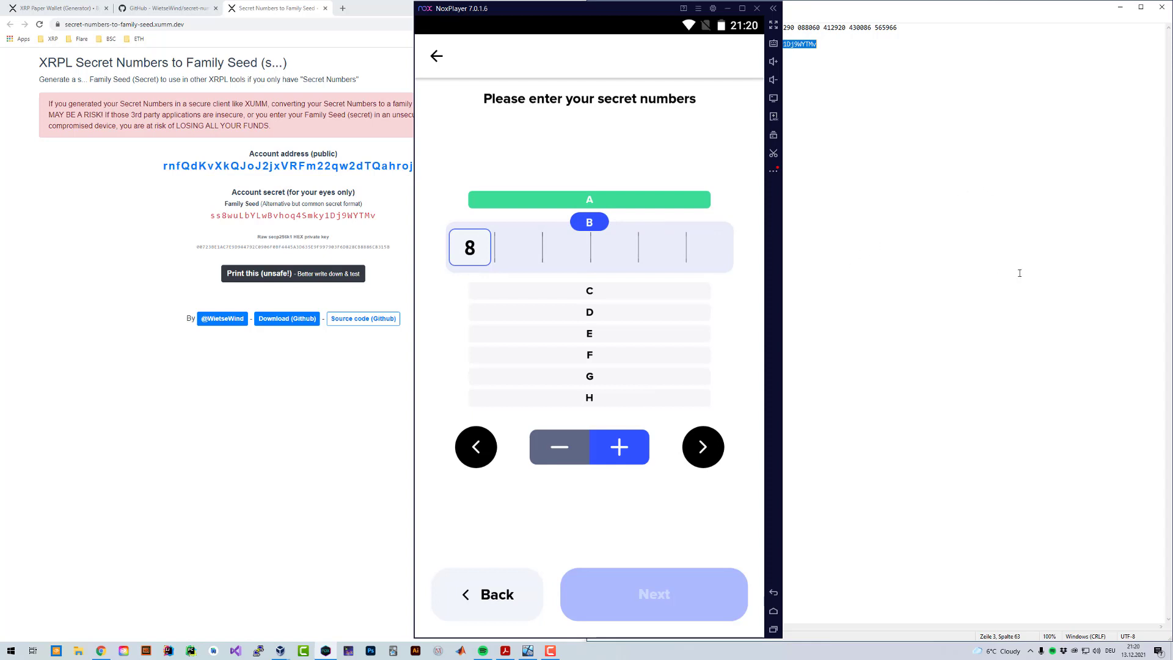